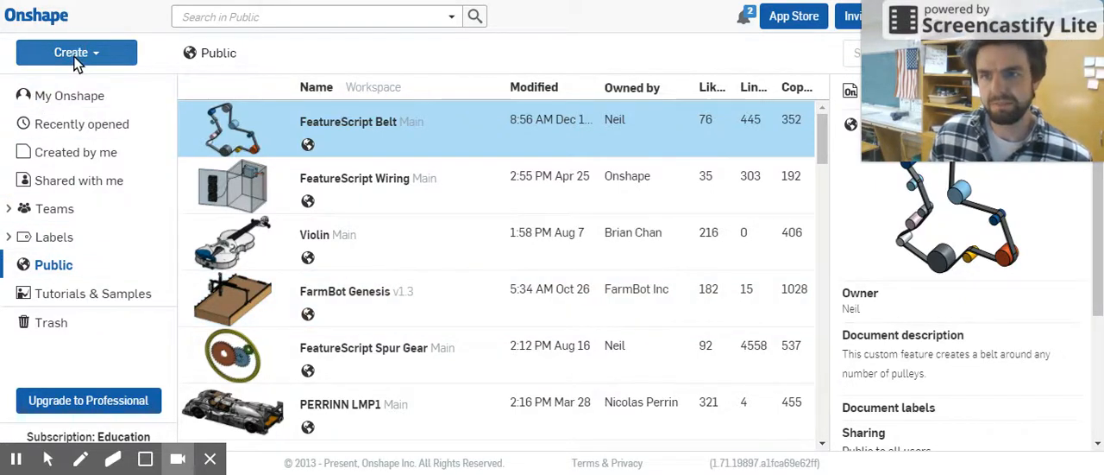
Step: Create a new Onshape document named 'Loft'
left_click(71, 53)
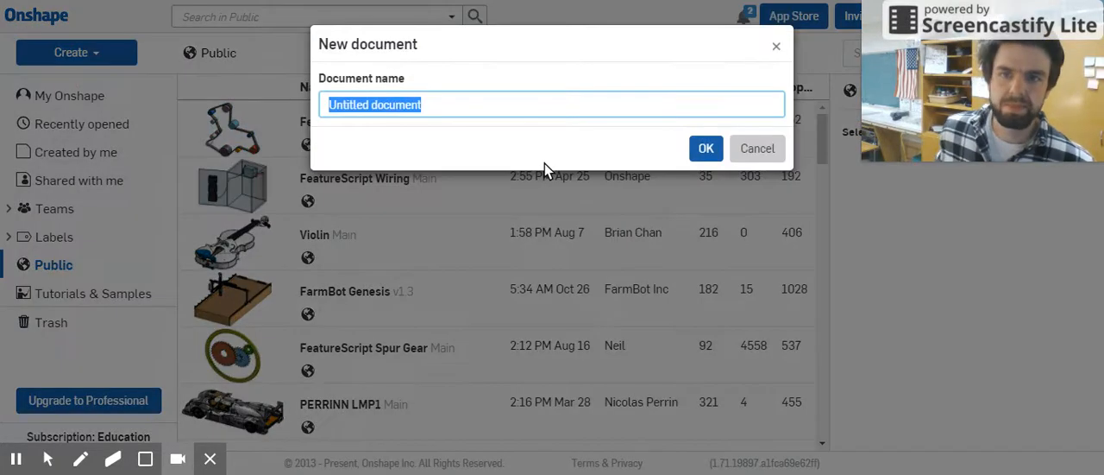
type("Loft")
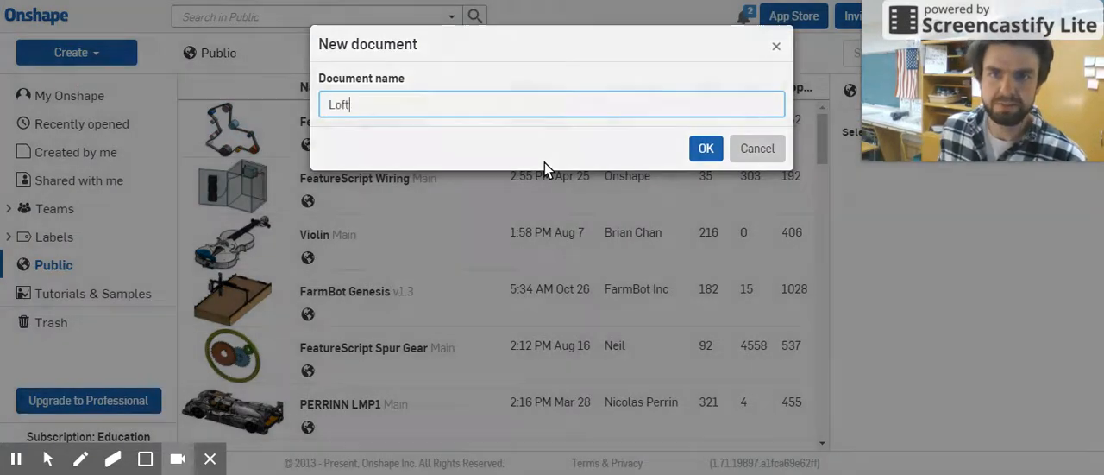
left_click(706, 148)
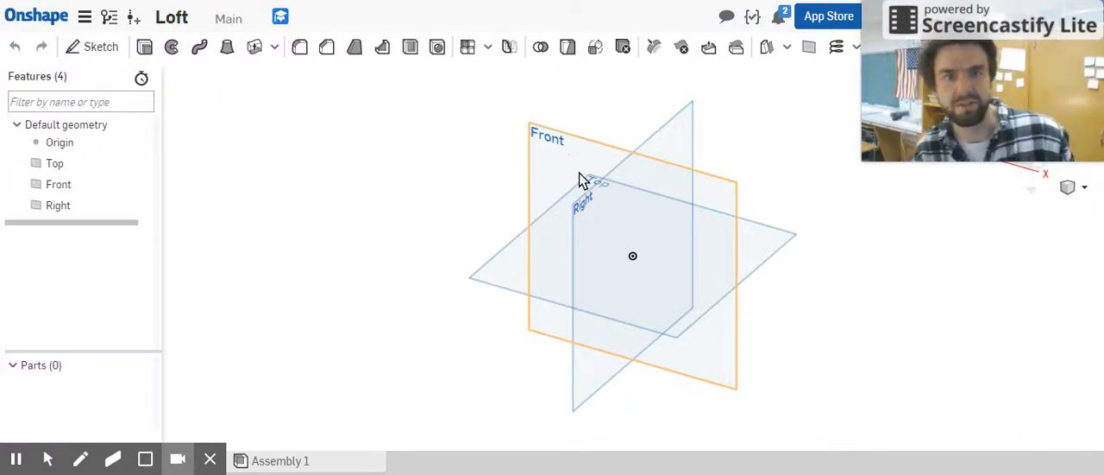
mouse_move(567, 191)
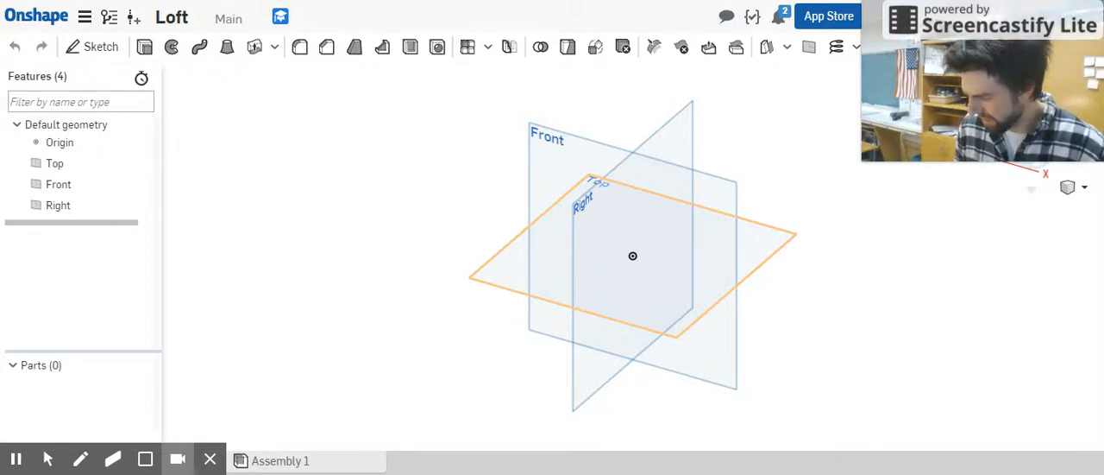
Step: Start a sketch on the Top plane and name it 'Skinny Bottom'
left_click(55, 163)
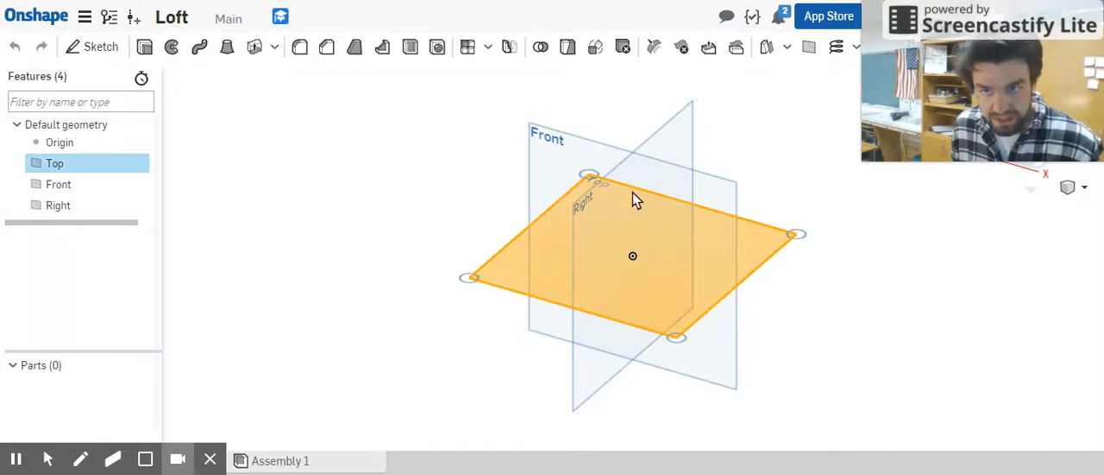
left_click(100, 47)
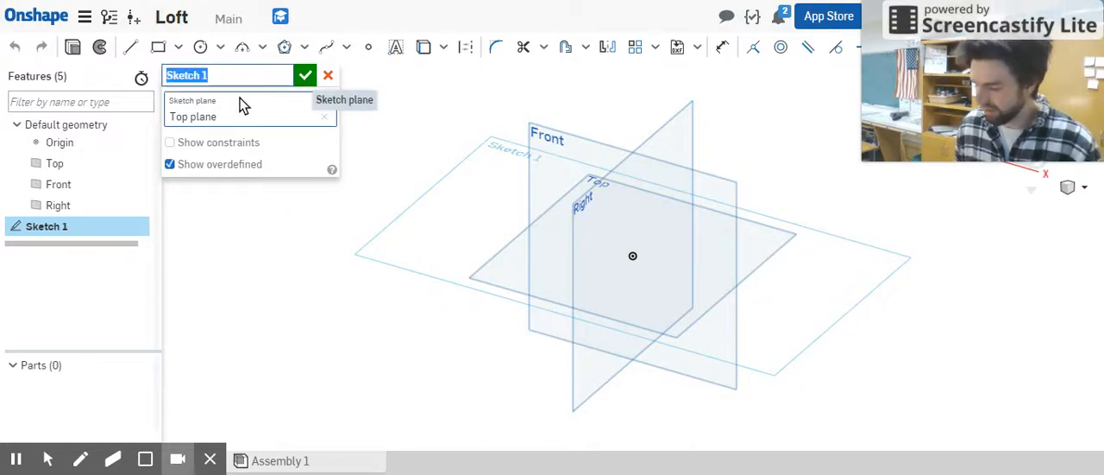
type("Skinny Bottom")
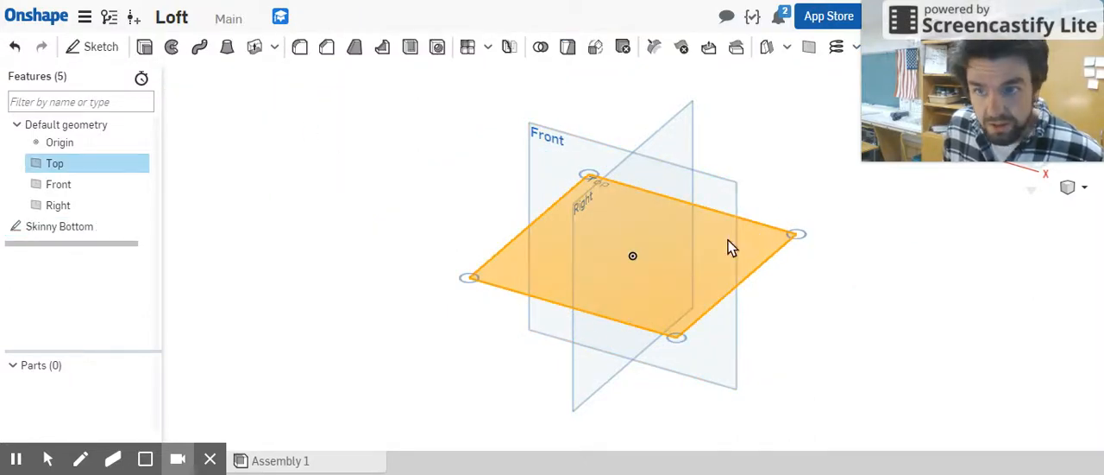
Step: Add an origin-centred circle of diameter 1 to Skinny Bottom and close the sketch
double_click(60, 226)
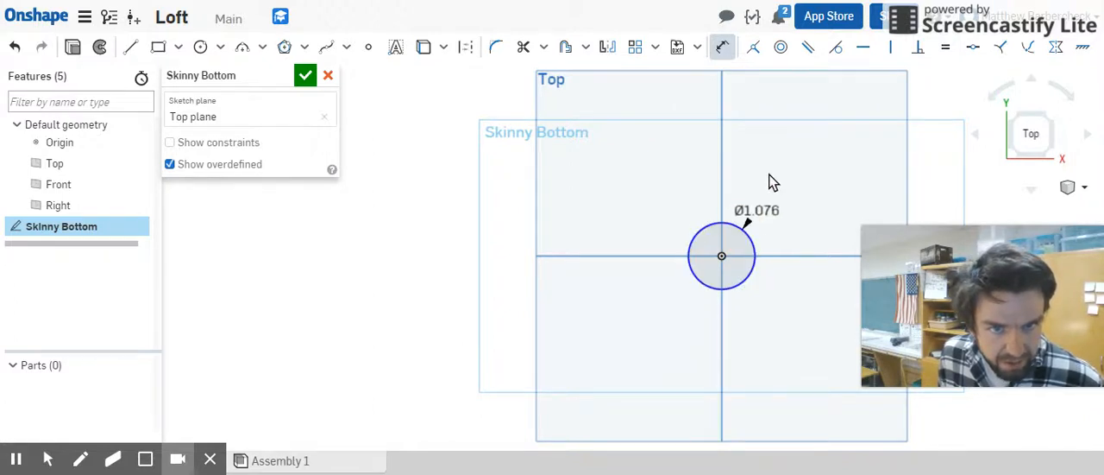
double_click(756, 210)
type("Ø1")
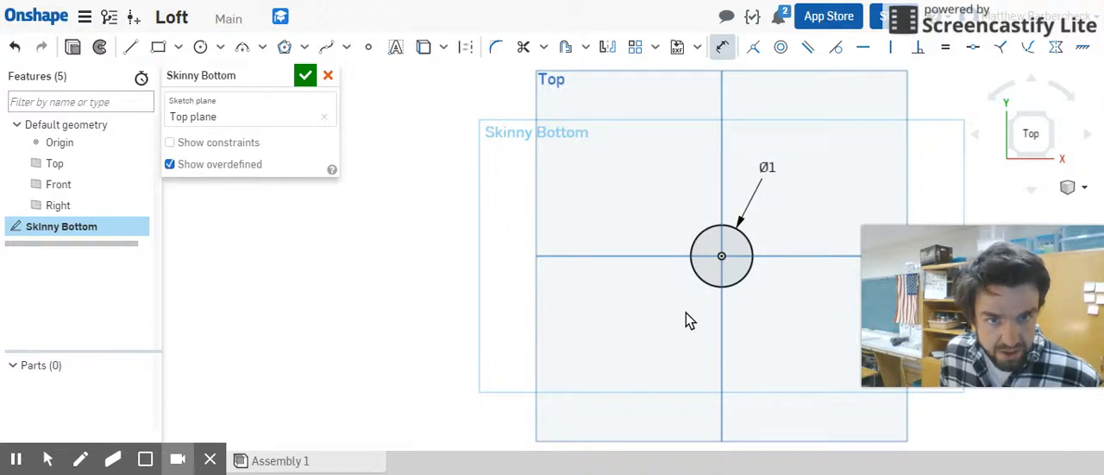
mouse_move(634, 216)
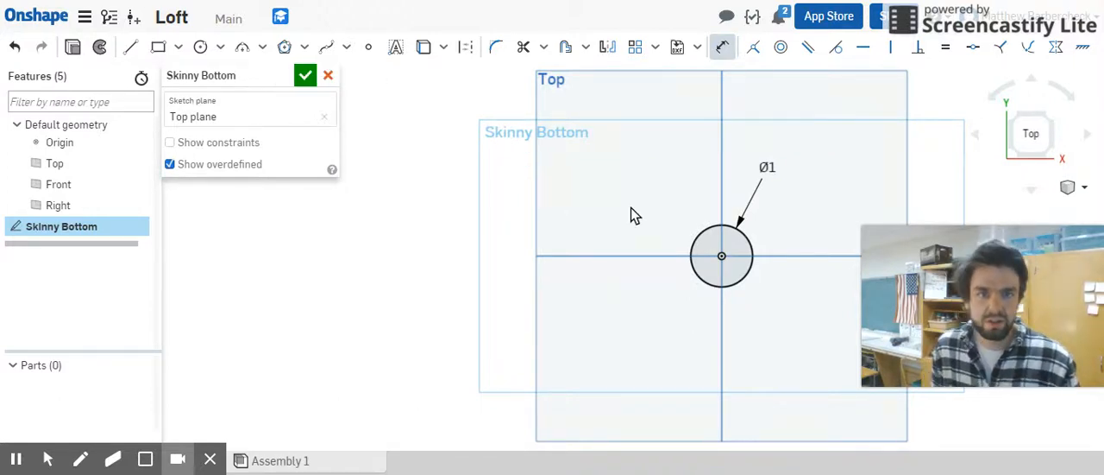
mouse_move(337, 142)
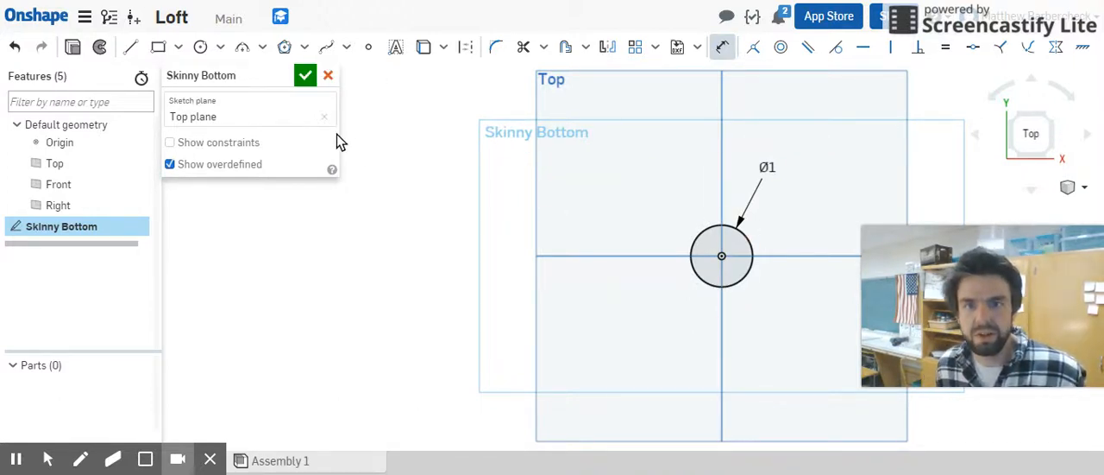
left_click(305, 75)
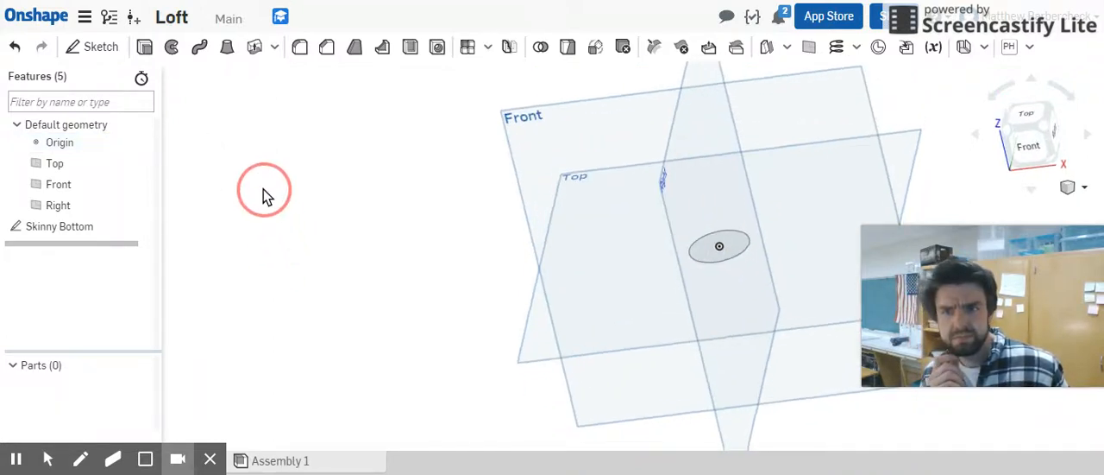
Step: Bring up the Top plane's context menu in the feature list
right_click(54, 163)
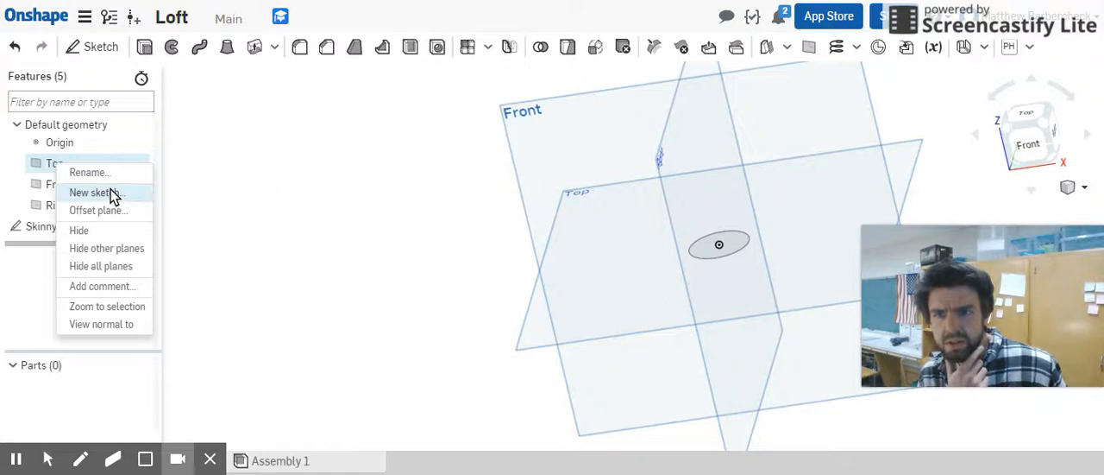
mouse_move(189, 164)
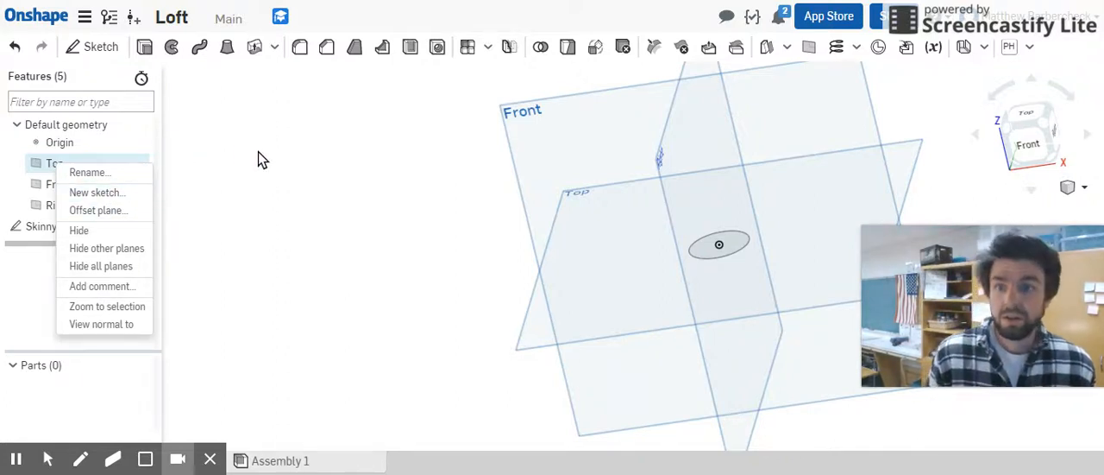
mouse_move(125, 163)
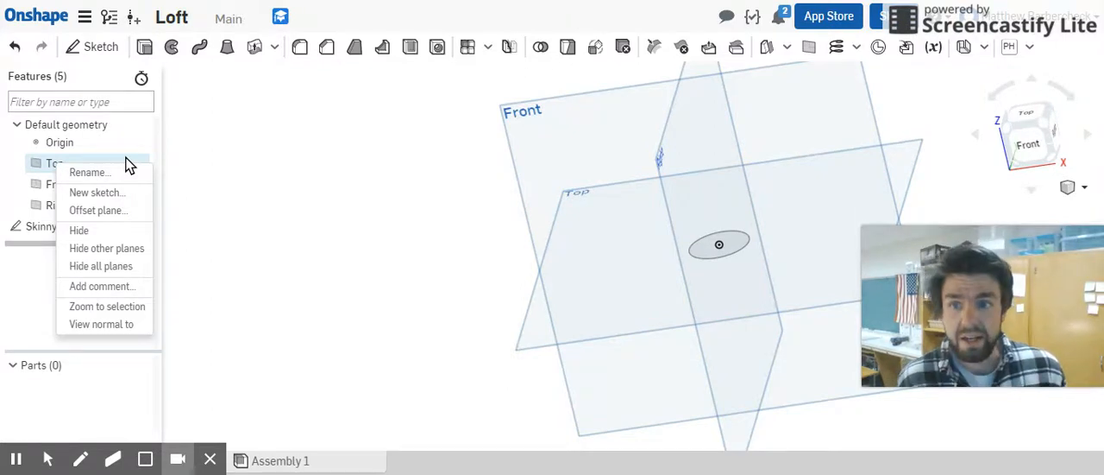
mouse_move(124, 218)
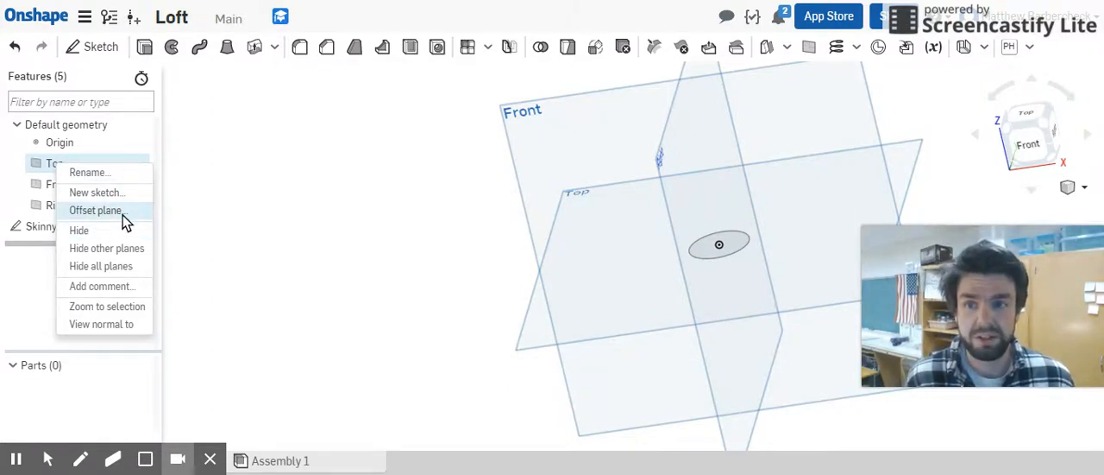
left_click(214, 149)
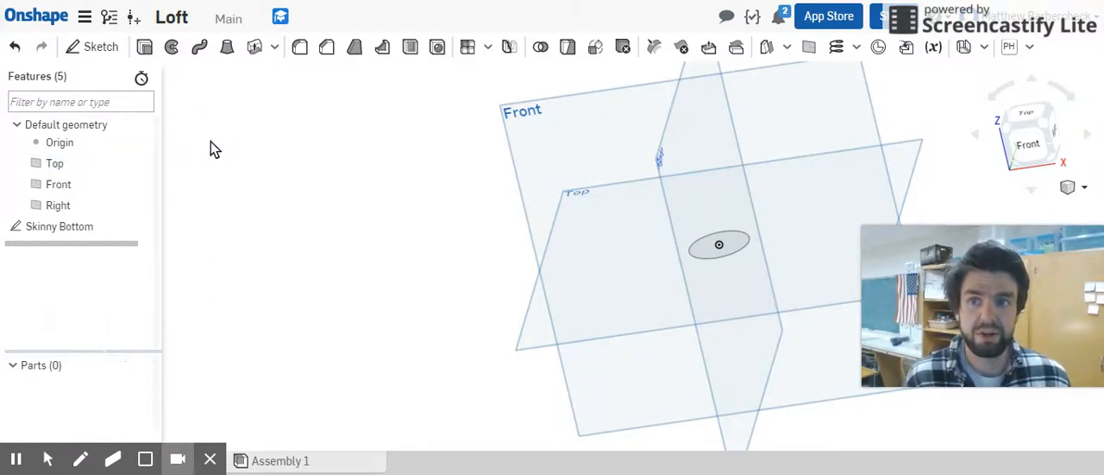
left_click(54, 163)
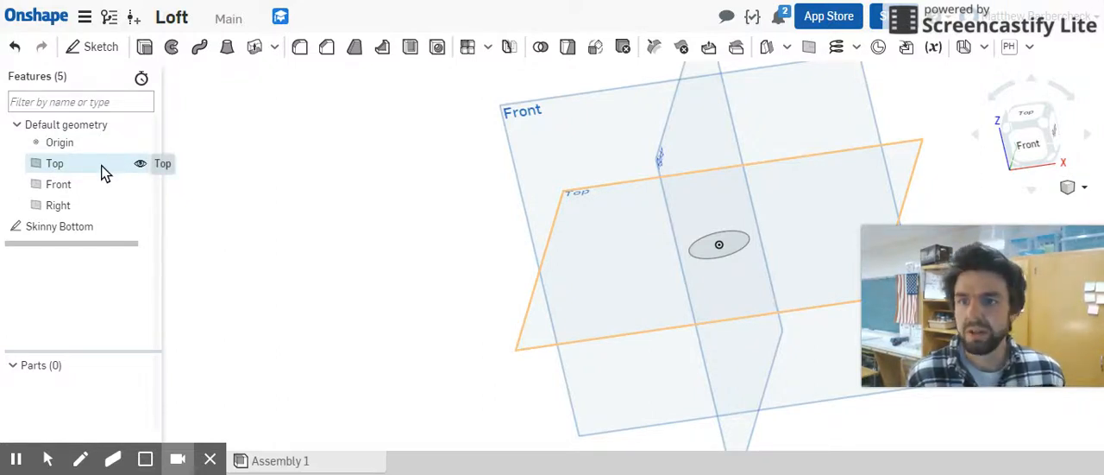
right_click(55, 163)
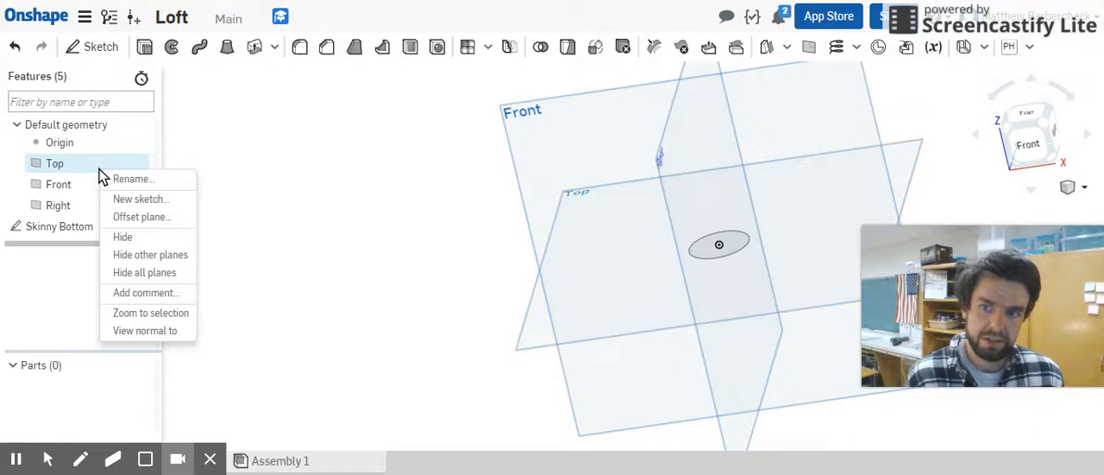
mouse_move(168, 191)
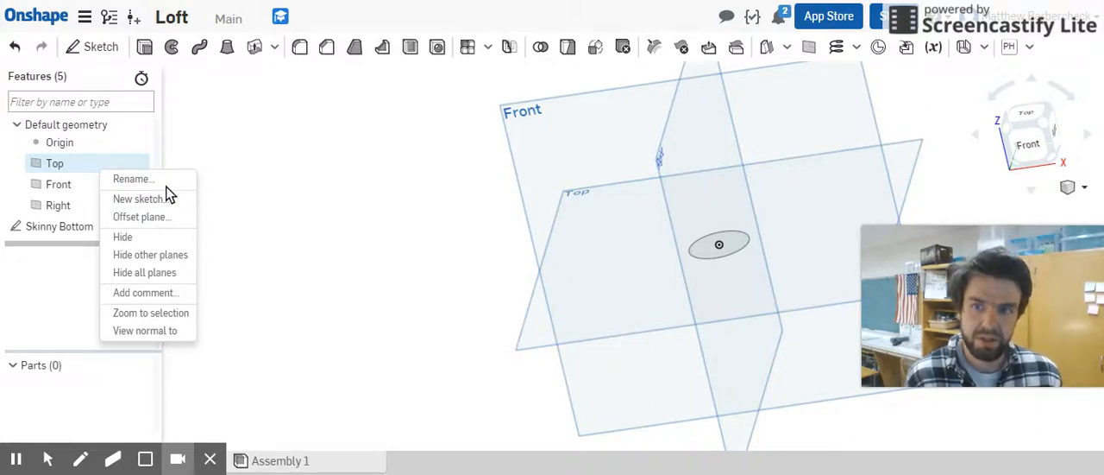
mouse_move(141, 198)
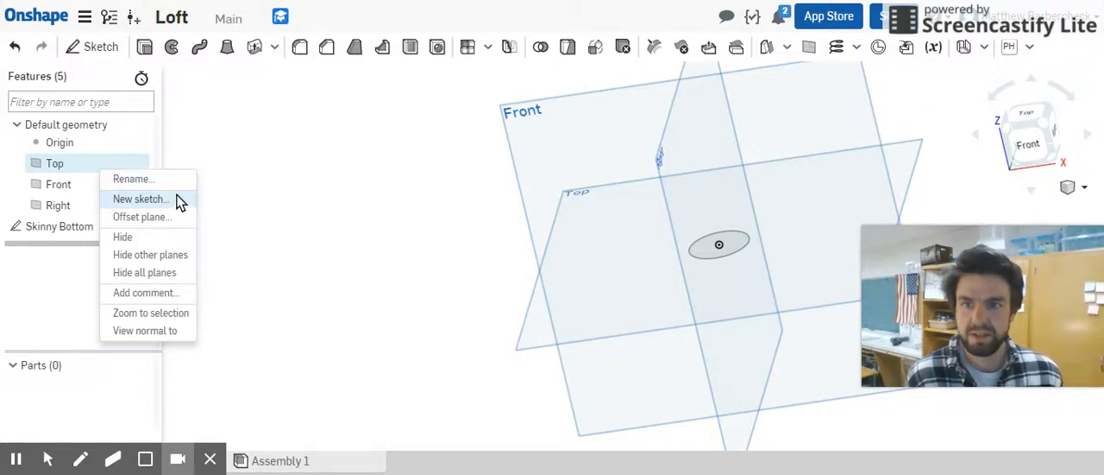
mouse_move(181, 213)
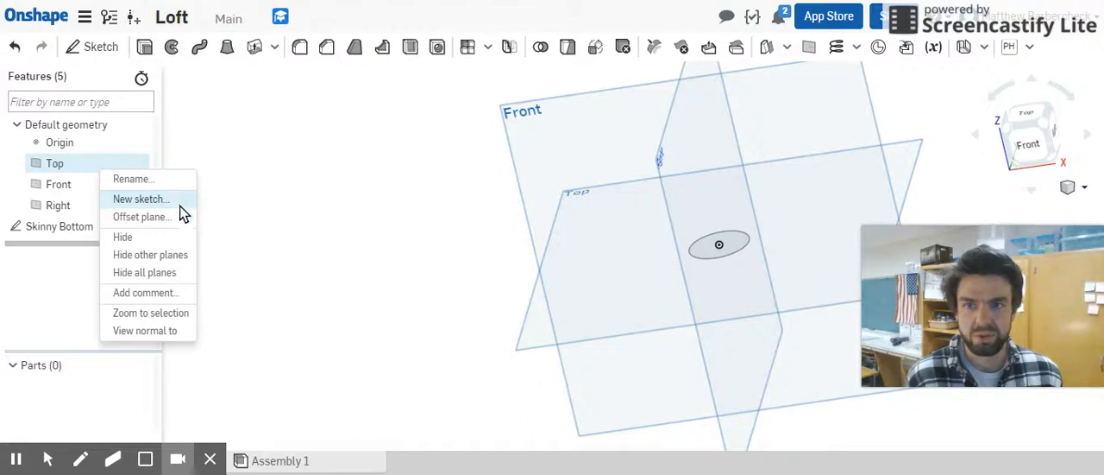
mouse_move(123, 237)
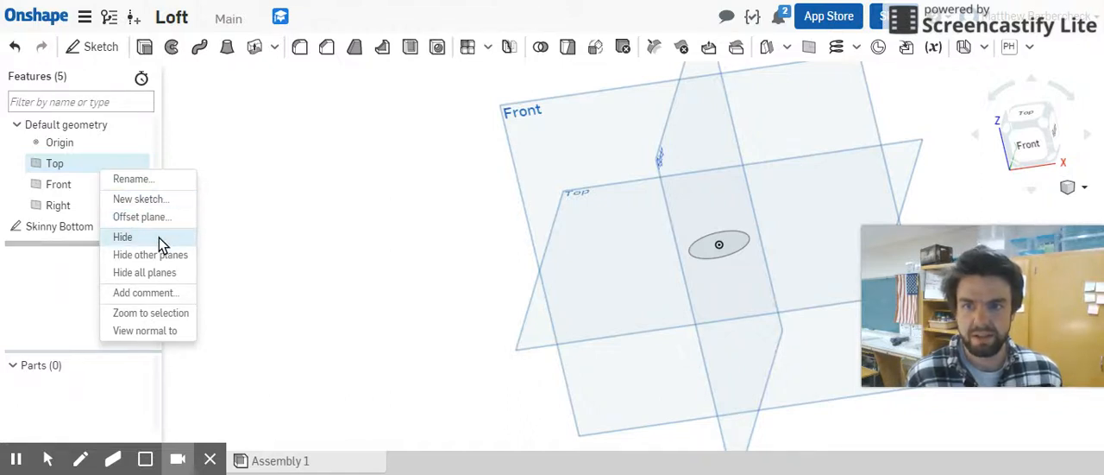
mouse_move(151, 312)
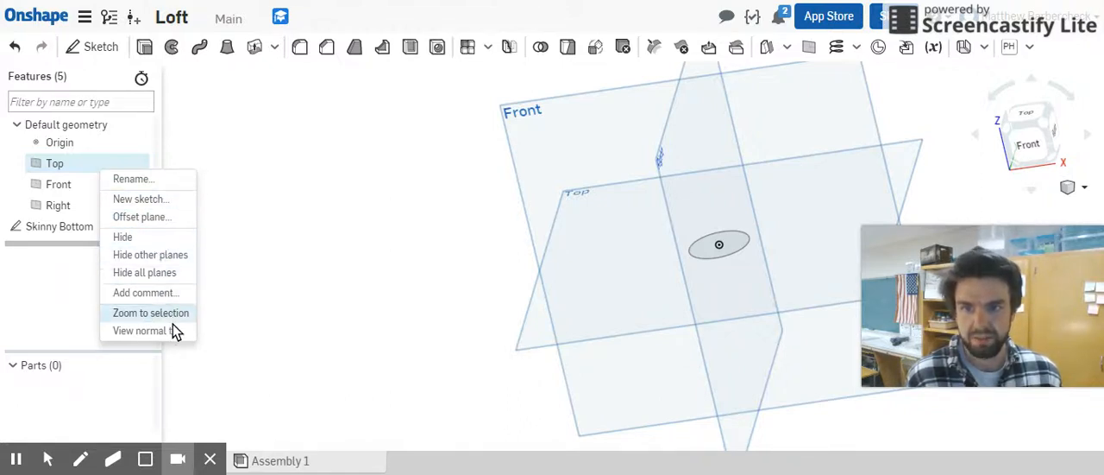
mouse_move(145, 330)
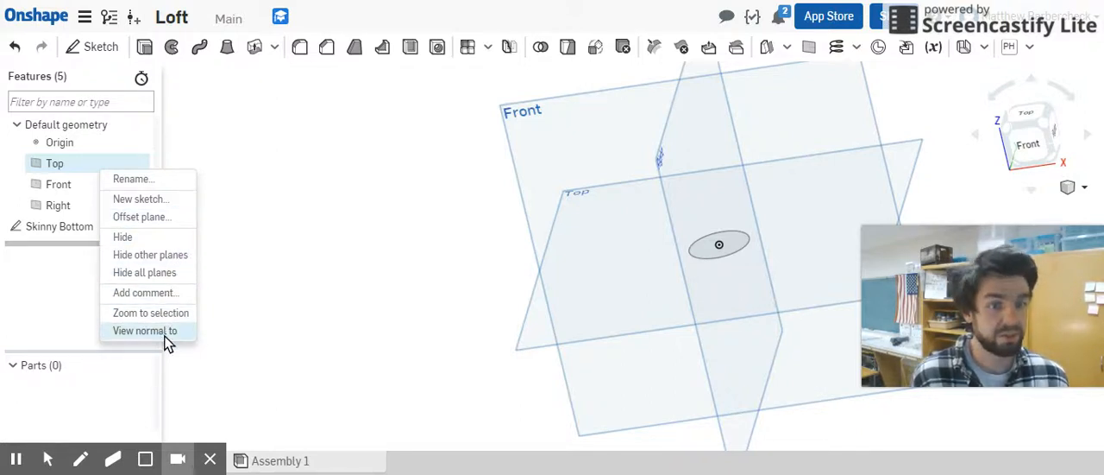
mouse_move(156, 242)
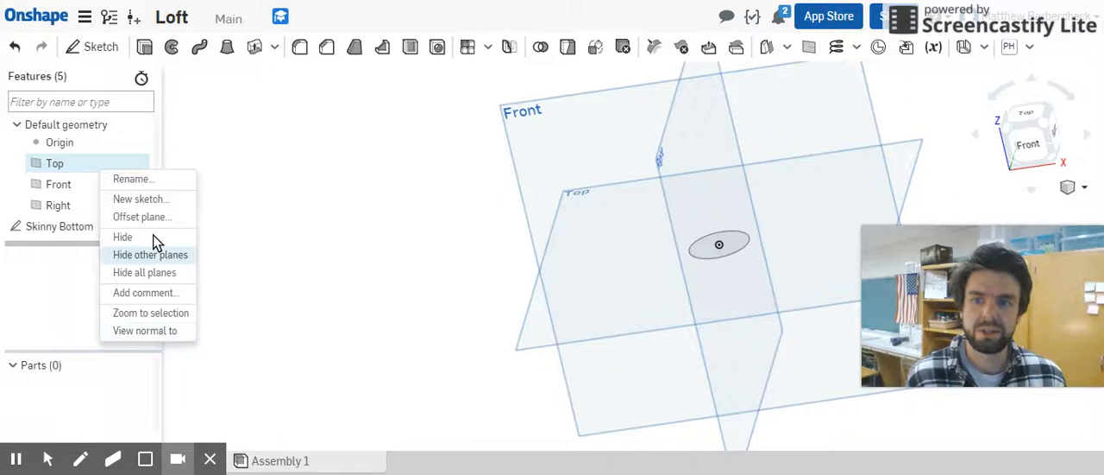
Step: Create a plane 'Fat Middle' offset 1 in from Top, hiding the Front and Right planes
left_click(142, 216)
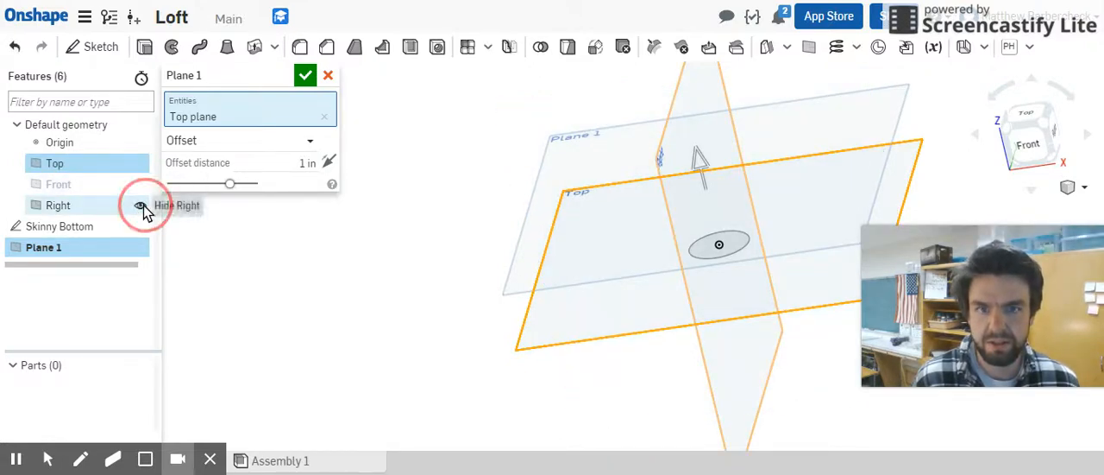
left_click(142, 205)
type("2.37")
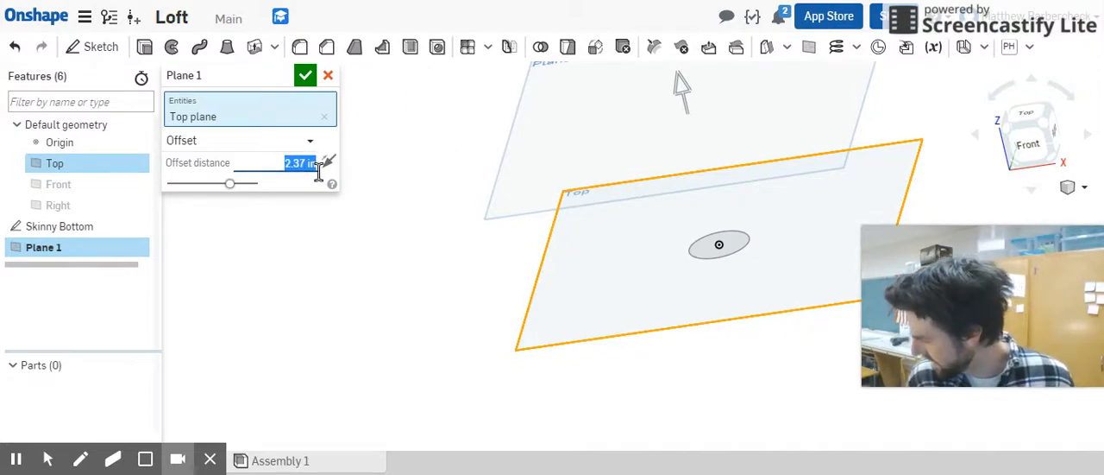
mouse_move(542, 242)
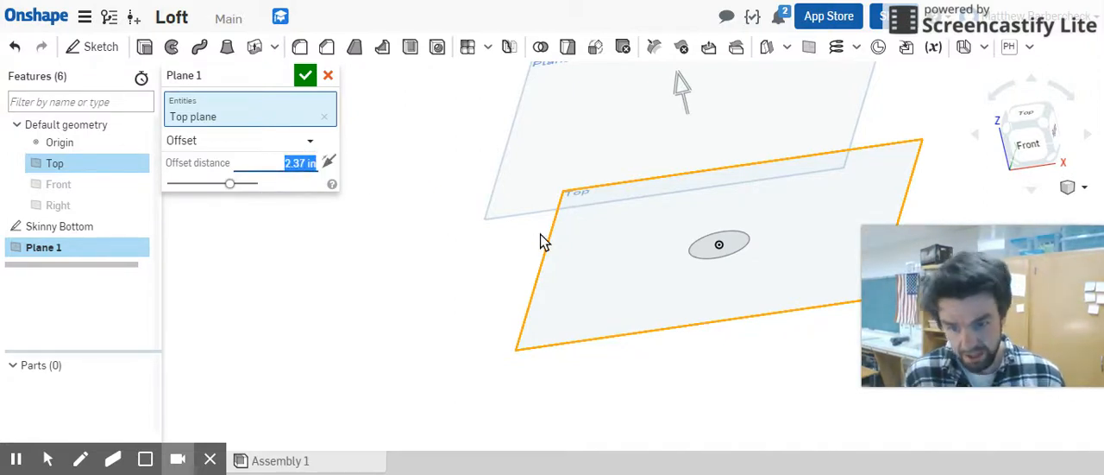
type("1")
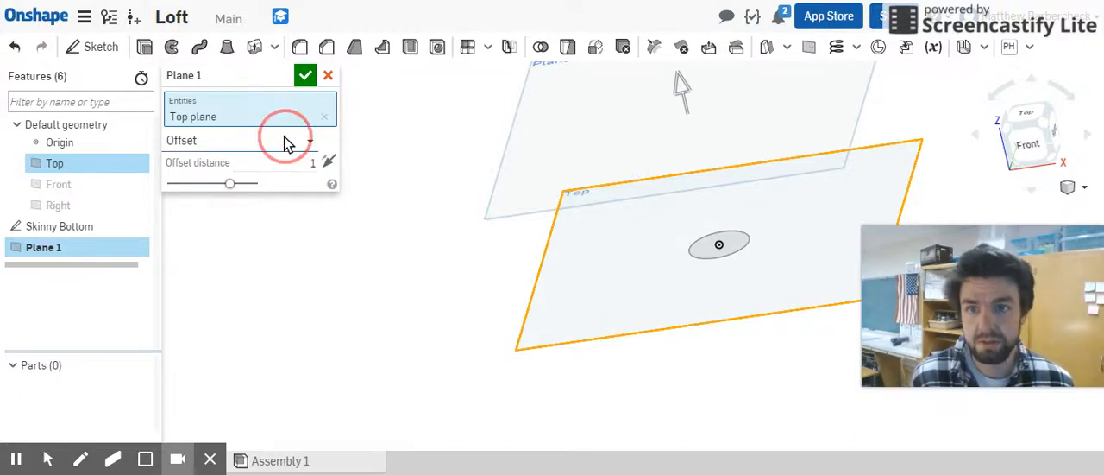
left_click(284, 140)
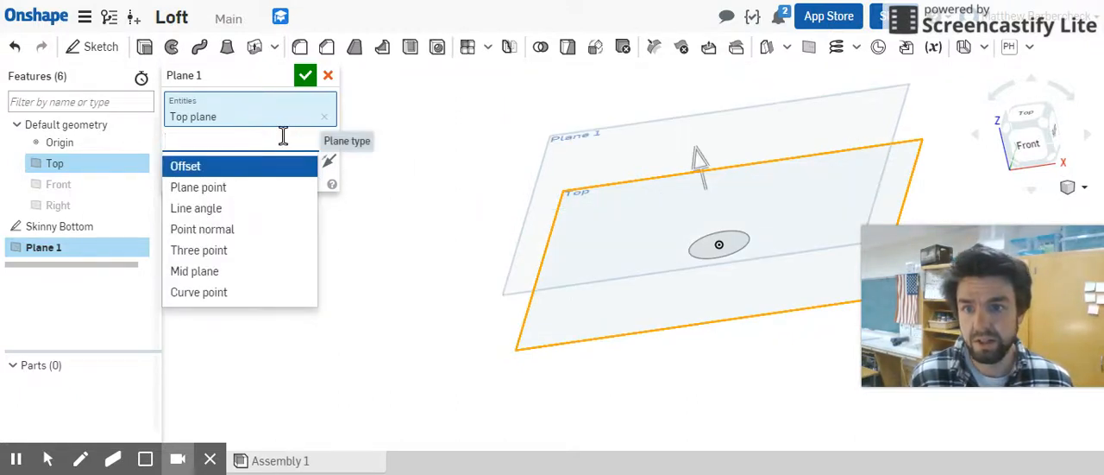
left_click(185, 165)
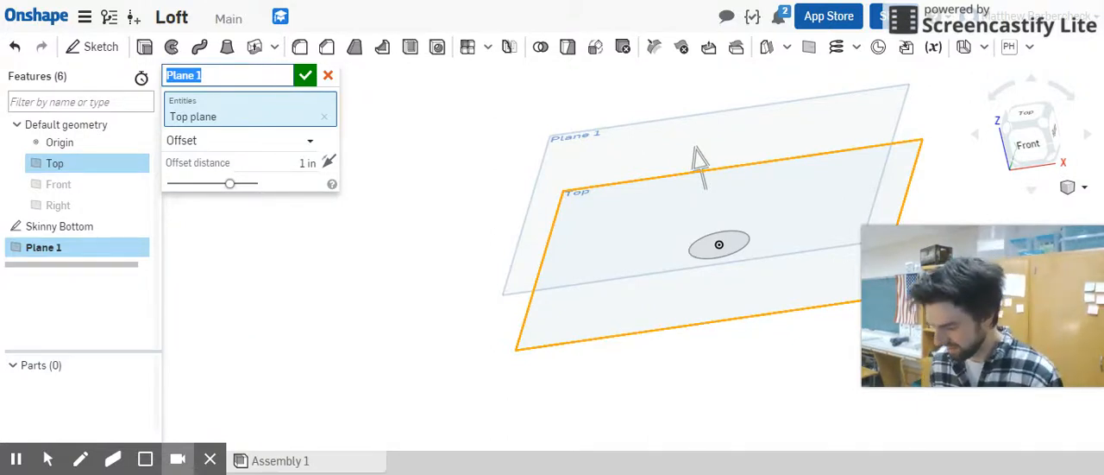
type("Fat m")
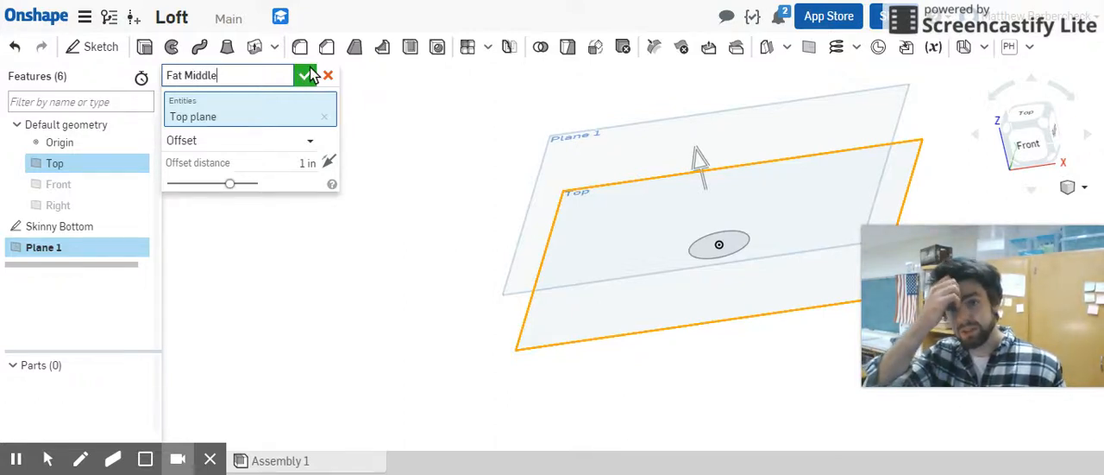
left_click(305, 75)
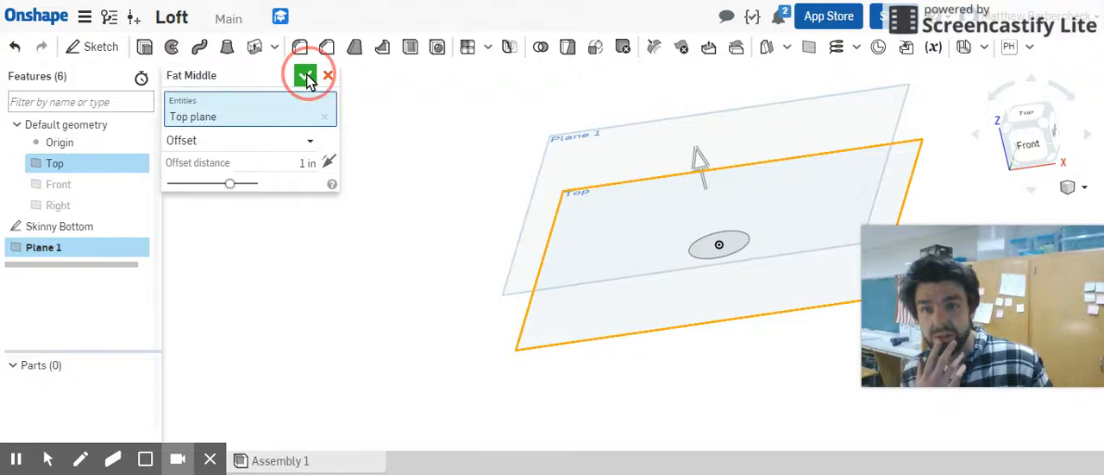
left_click(305, 75)
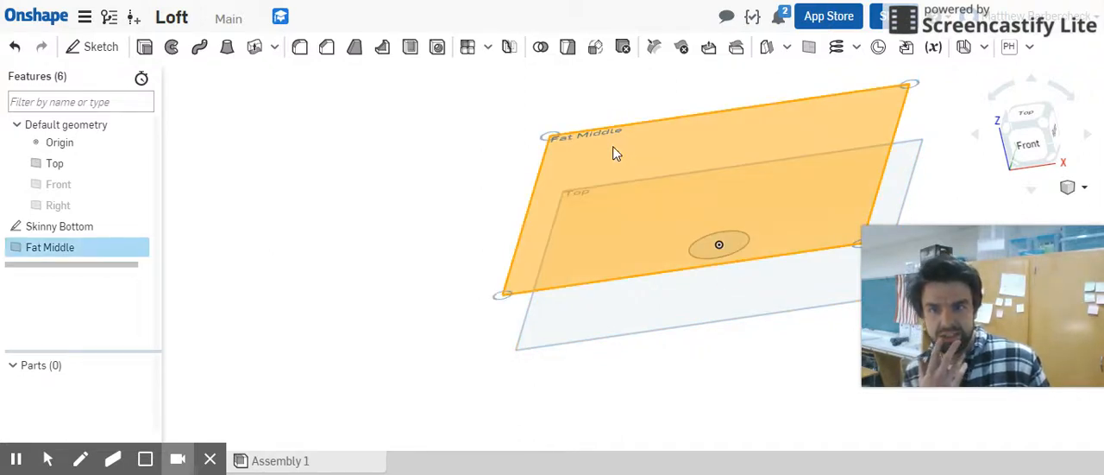
Step: Add a plane 'Skinny Top' offset 1 in above Fat Middle
right_click(51, 247)
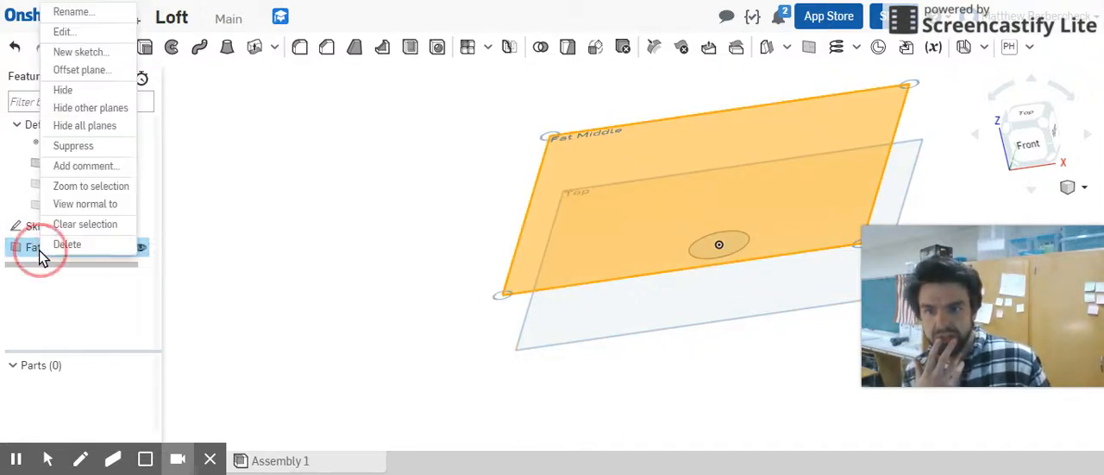
mouse_move(82, 70)
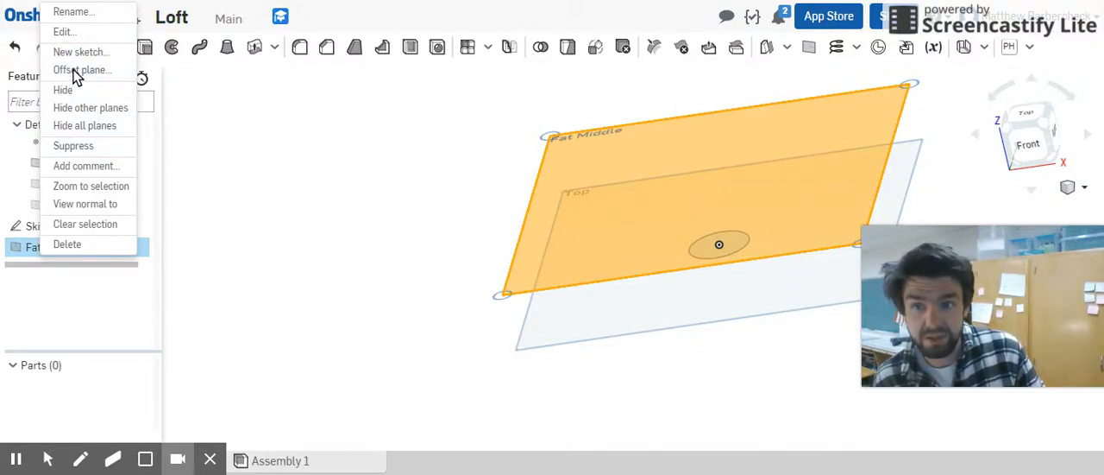
left_click(82, 70)
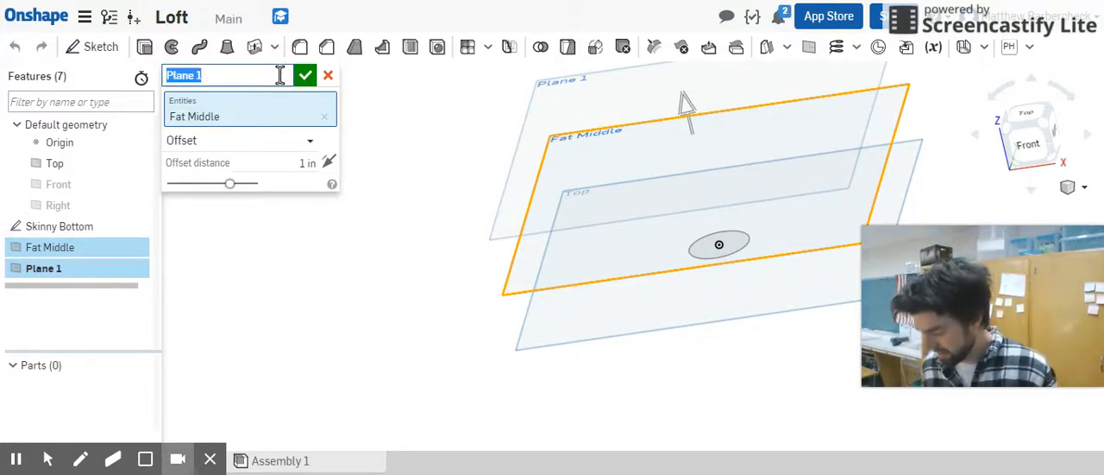
type("Skinny Top")
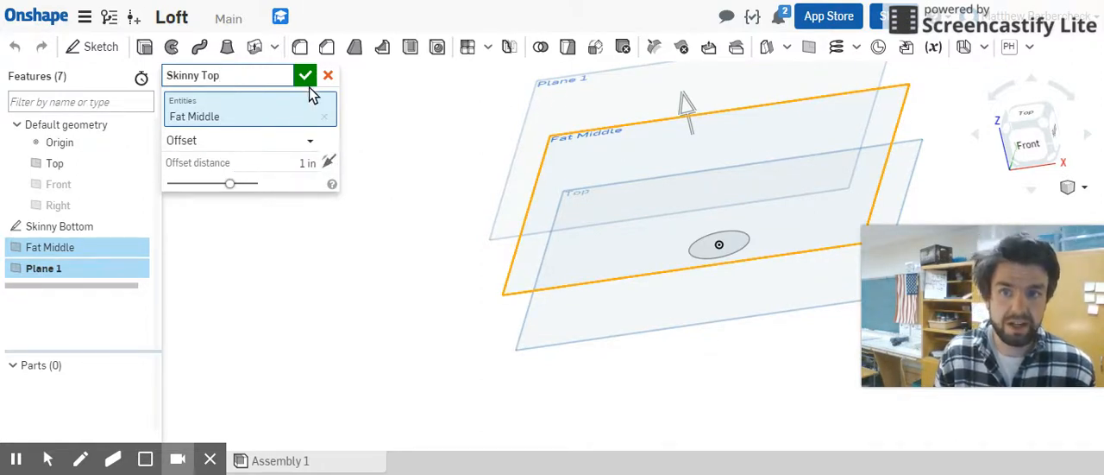
left_click(305, 75)
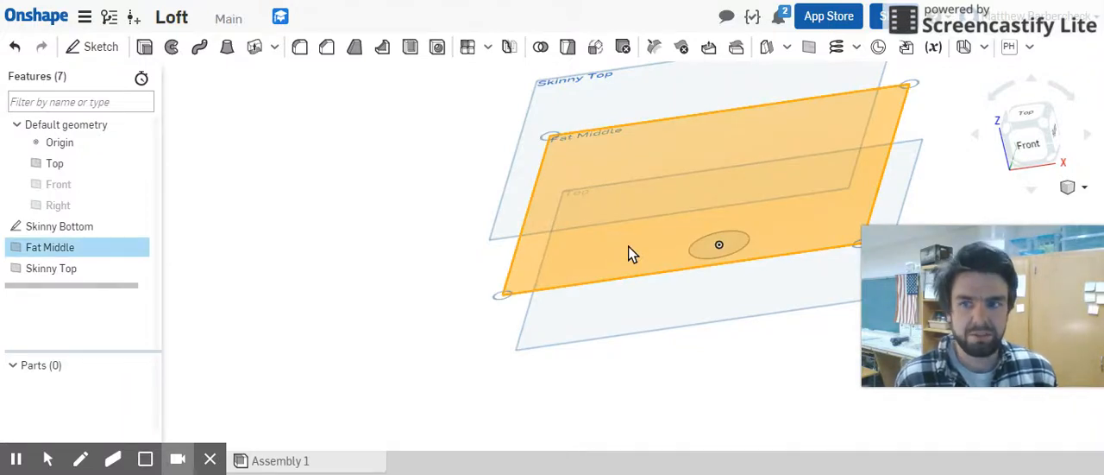
left_click(100, 47)
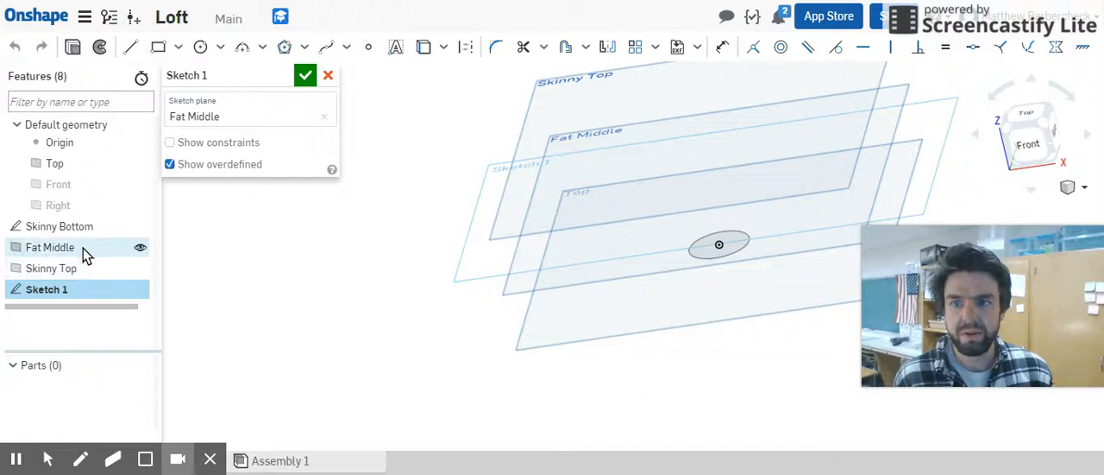
mouse_move(50, 247)
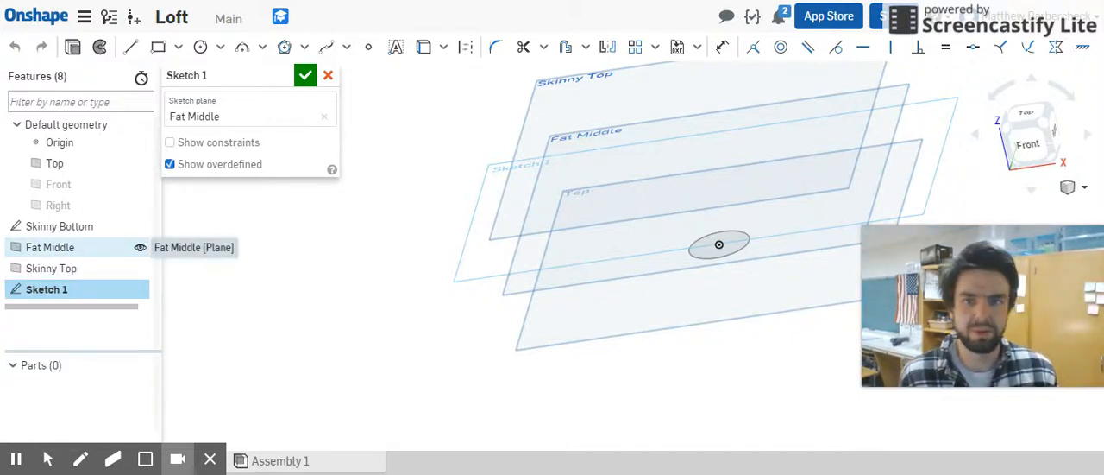
Step: View the Fat Middle sketch normal and hide the Top and Skinny Top planes
right_click(49, 247)
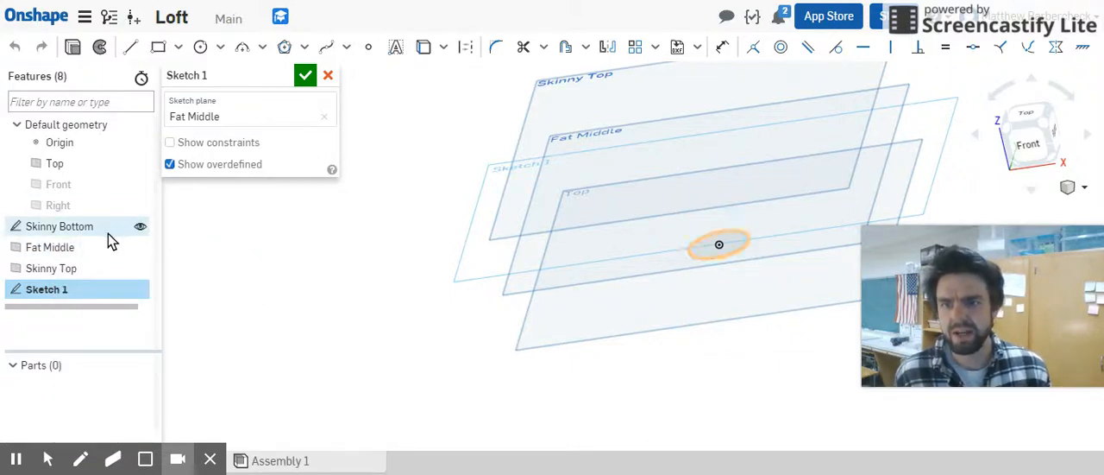
right_click(49, 247)
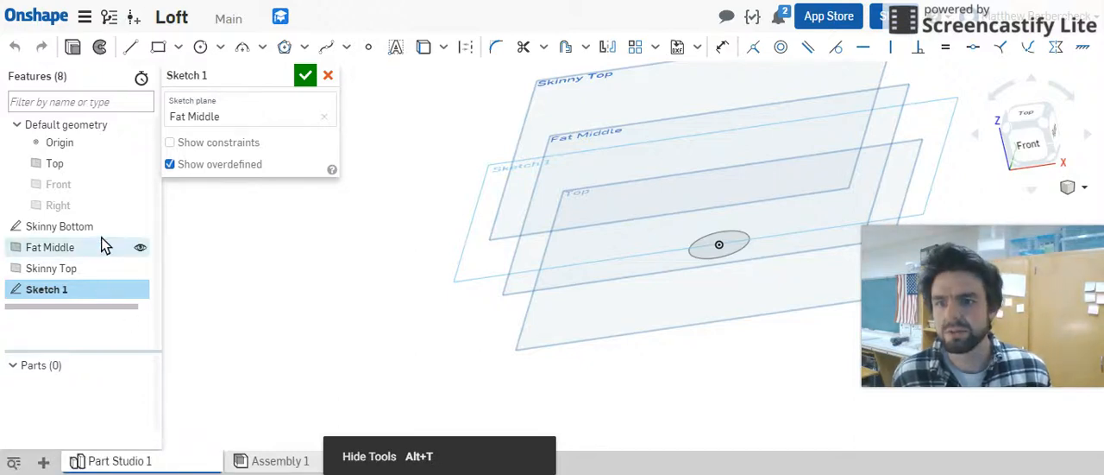
right_click(49, 247)
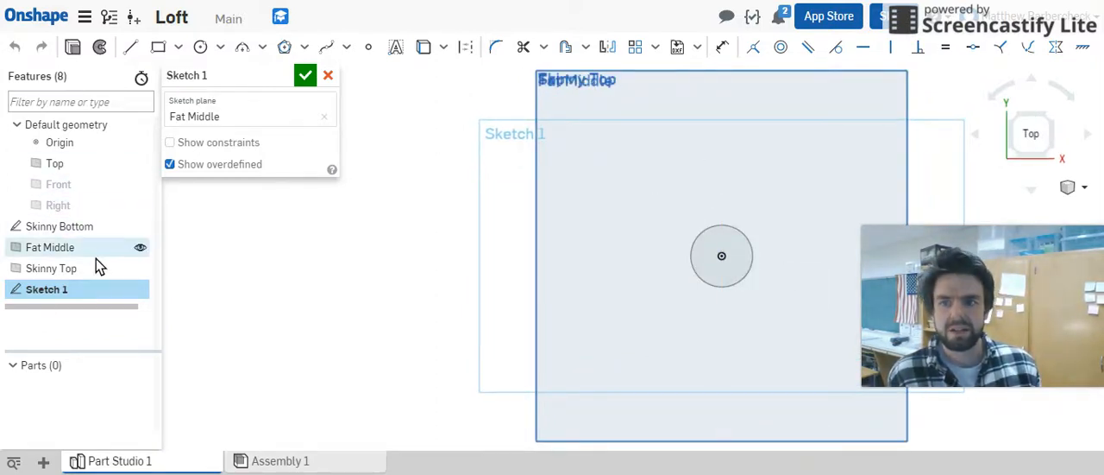
mouse_move(141, 255)
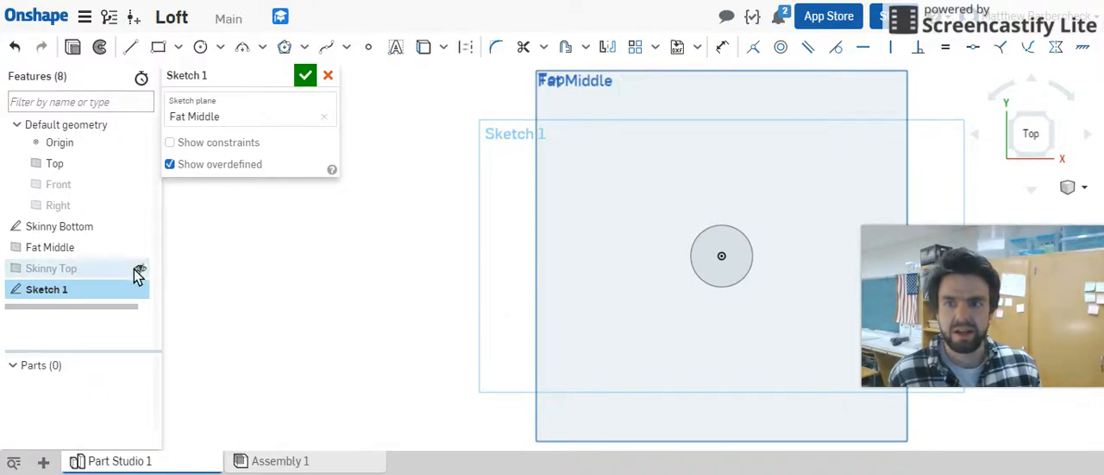
mouse_move(60, 226)
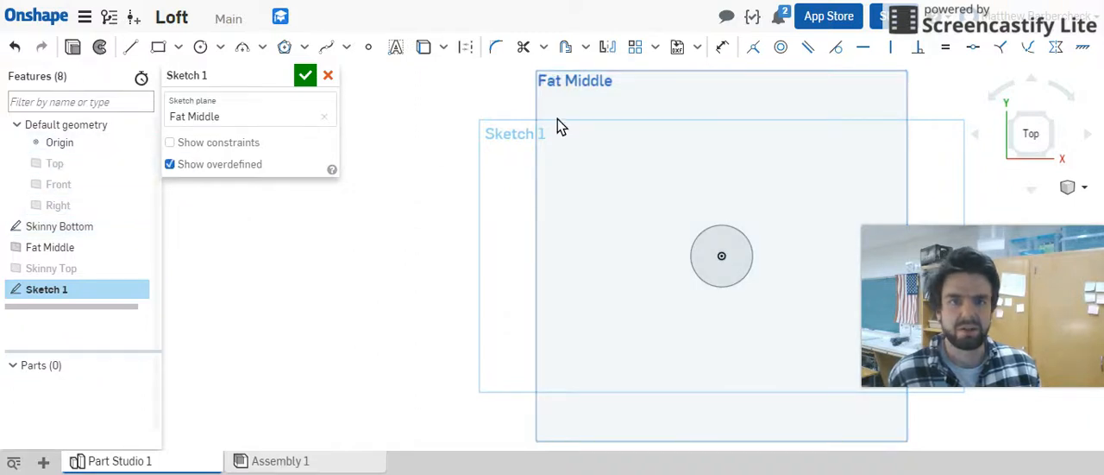
mouse_move(398, 193)
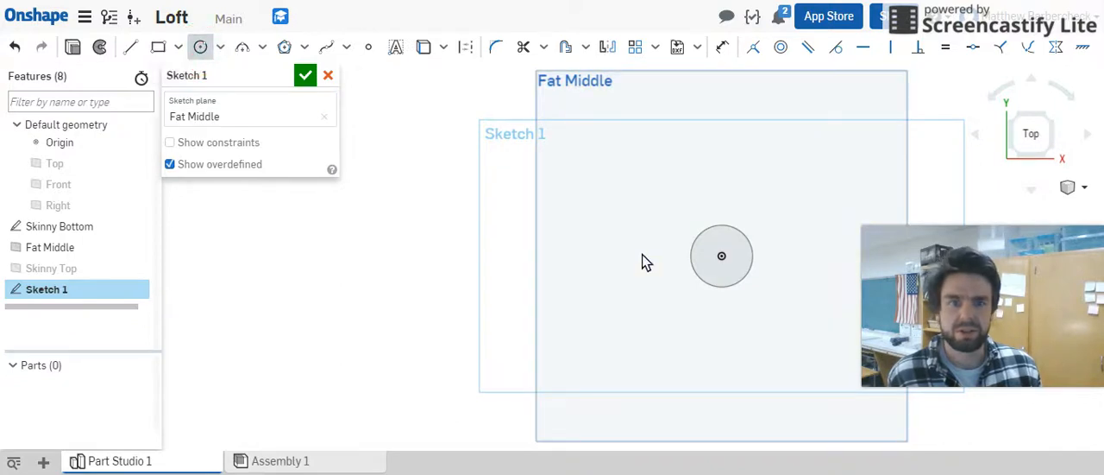
Step: Draw a larger origin-centred circle on Fat Middle and set its diameter to 2
left_click_drag(722, 255, 660, 334)
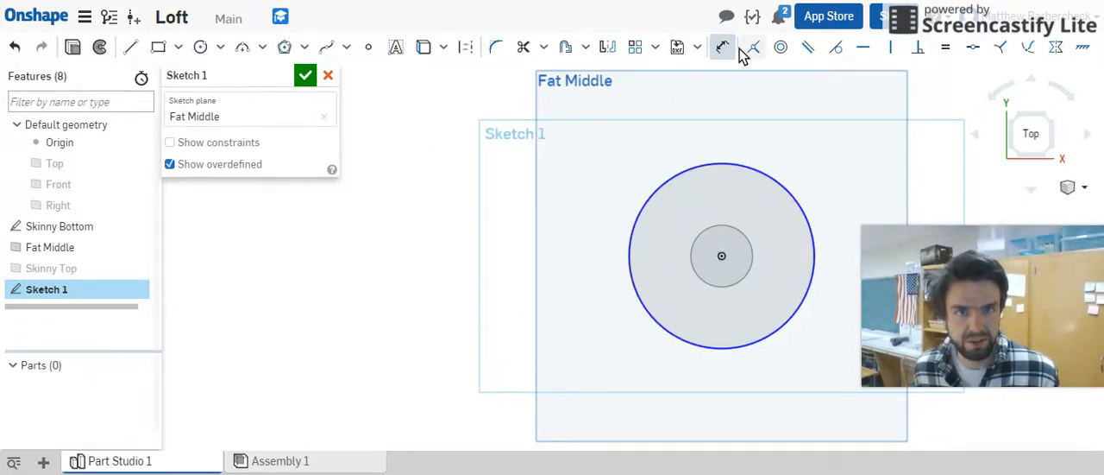
left_click(723, 46)
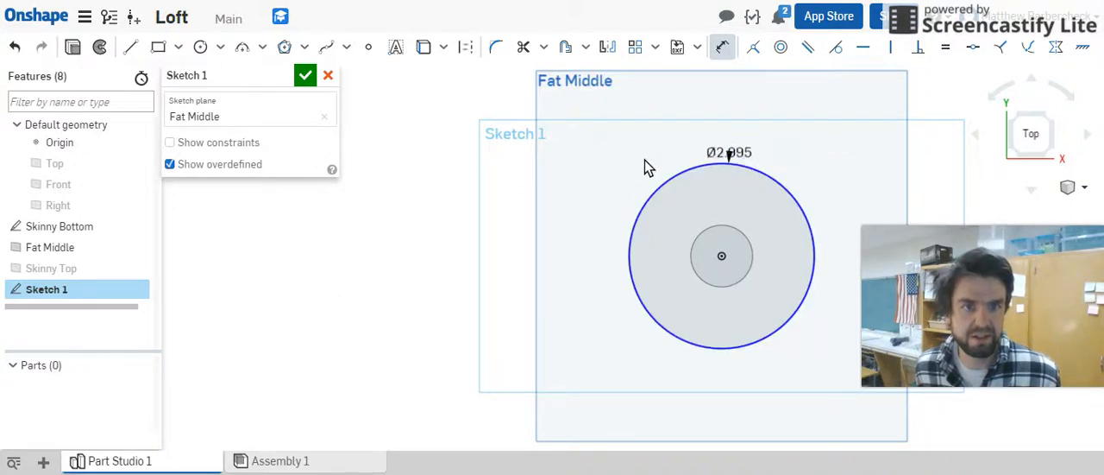
double_click(729, 153)
type("Ø2")
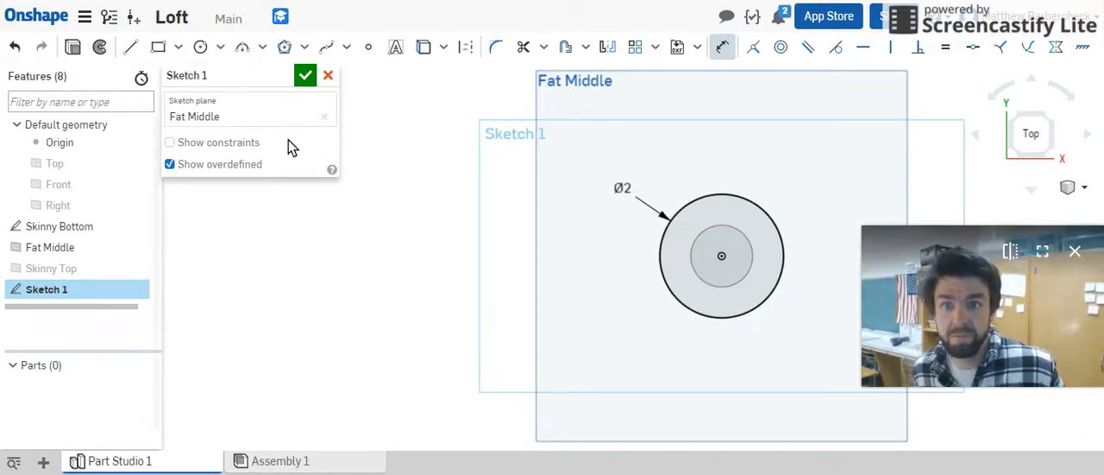
mouse_move(1031, 133)
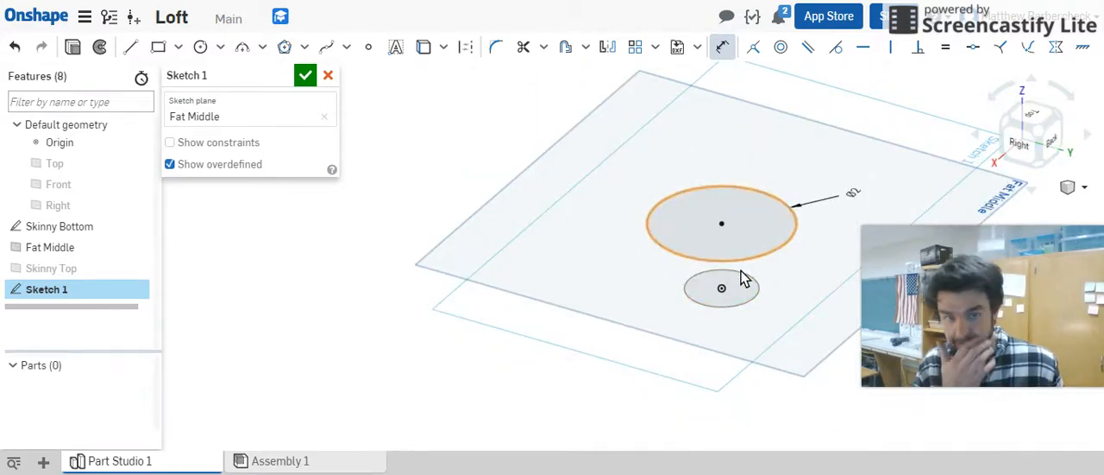
mouse_move(734, 269)
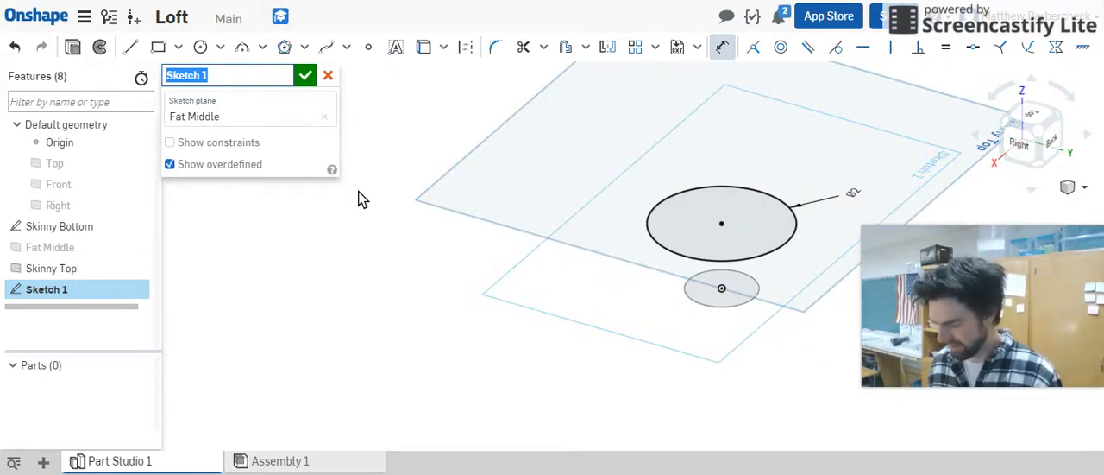
Step: Rename the middle sketch 'Fat Middle Sketch' and close it
type("Fat Middle")
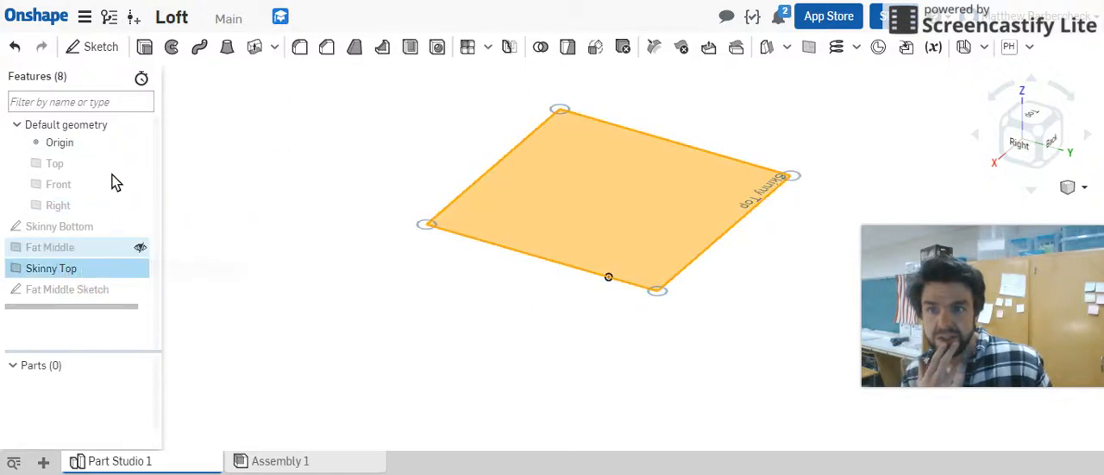
Step: Sketch a diameter-1 circle at the origin on Skinny Top, then orbit to see all three circles
left_click(100, 47)
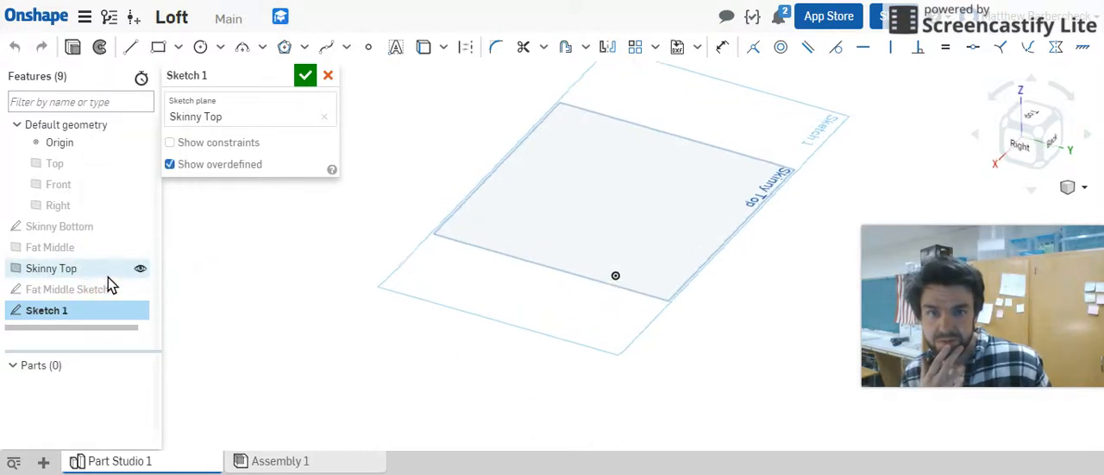
left_click(200, 46)
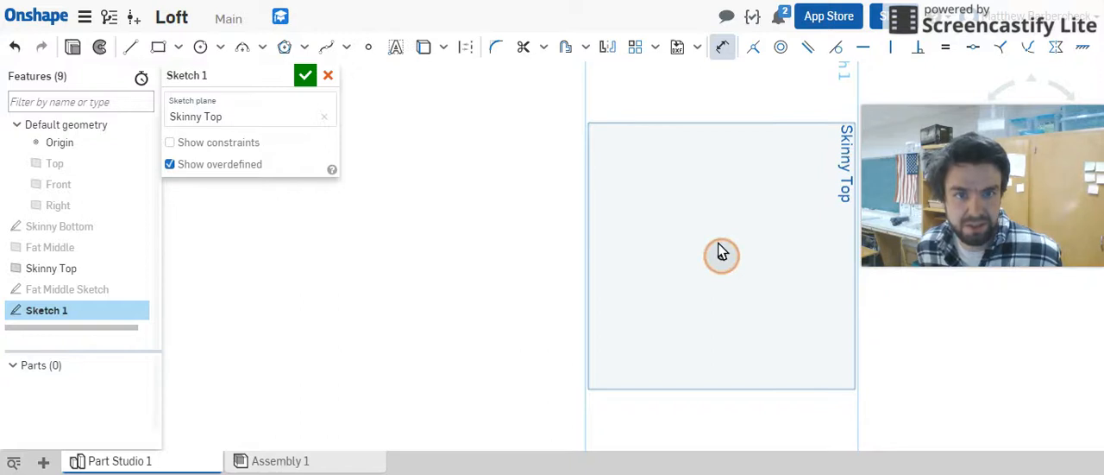
left_click(722, 255)
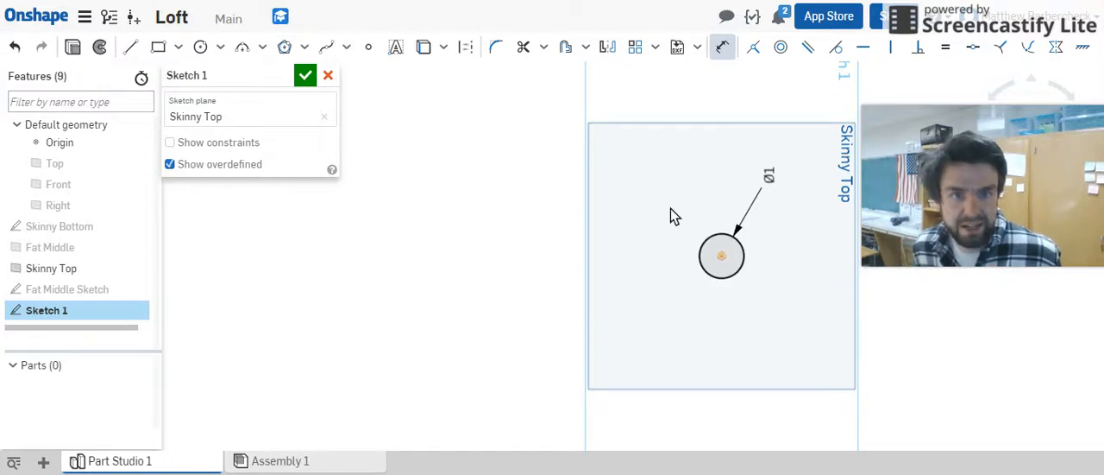
left_click(305, 75)
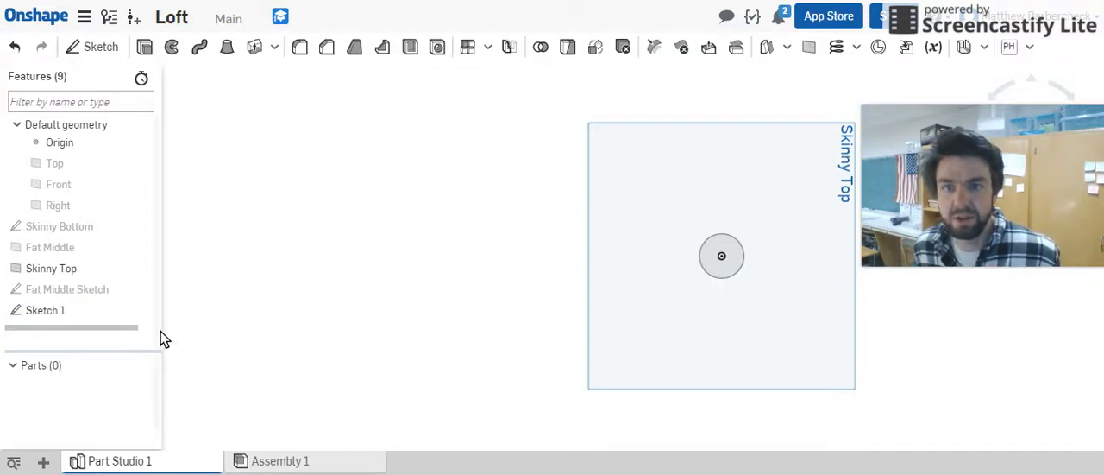
left_click(45, 310)
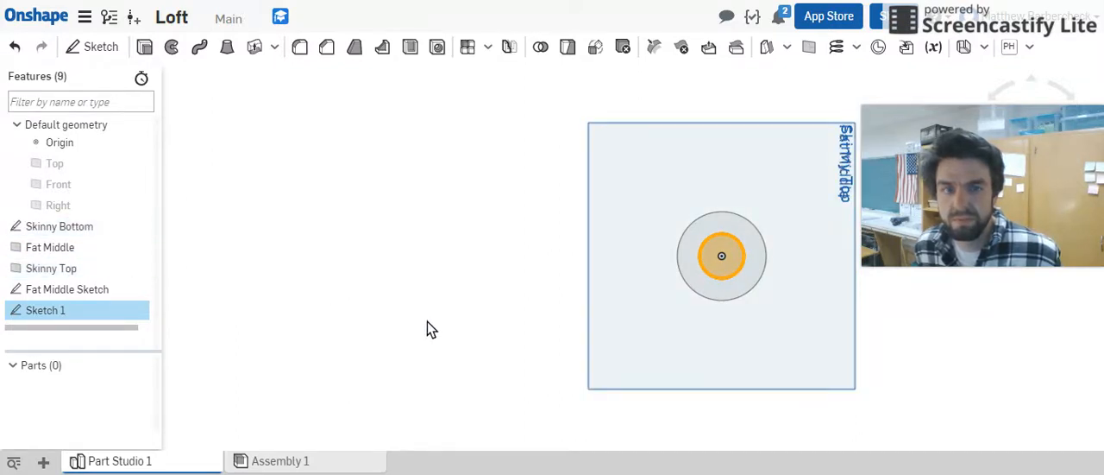
left_click_drag(722, 255, 848, 350)
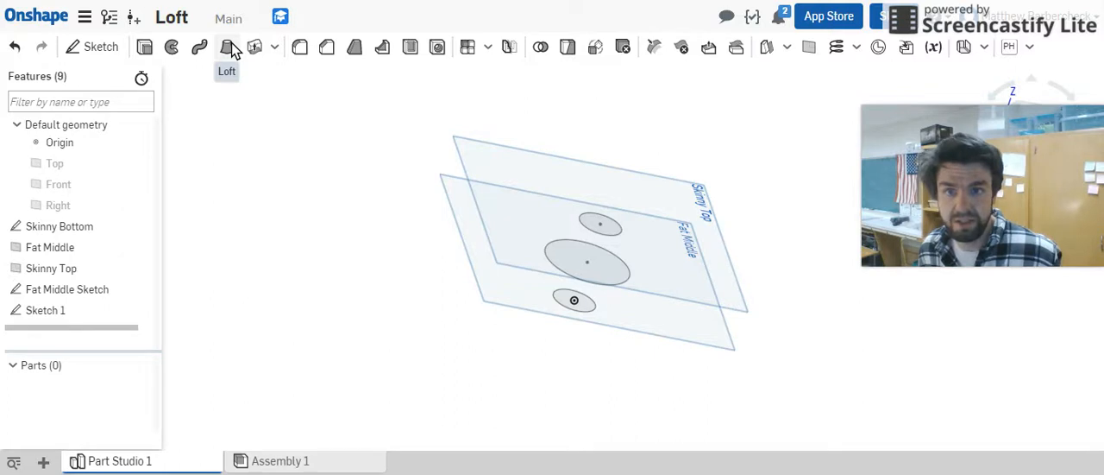
Step: Start a new loft feature and name it 'Lamp Base'
left_click(226, 47)
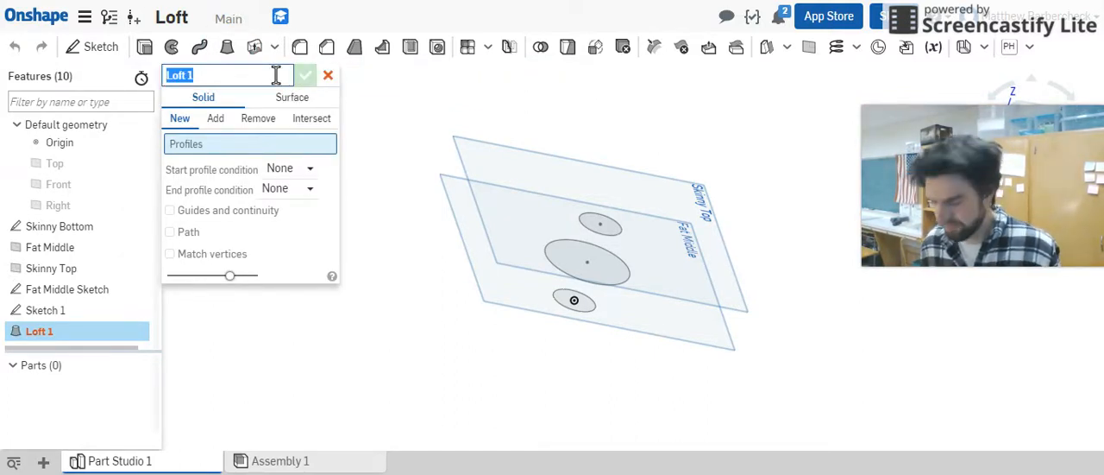
type("Lamp")
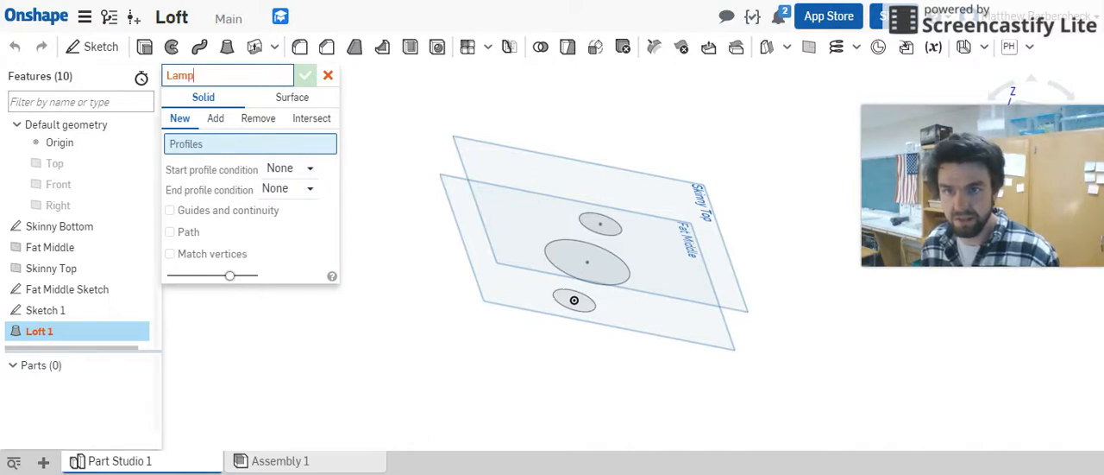
type("Base")
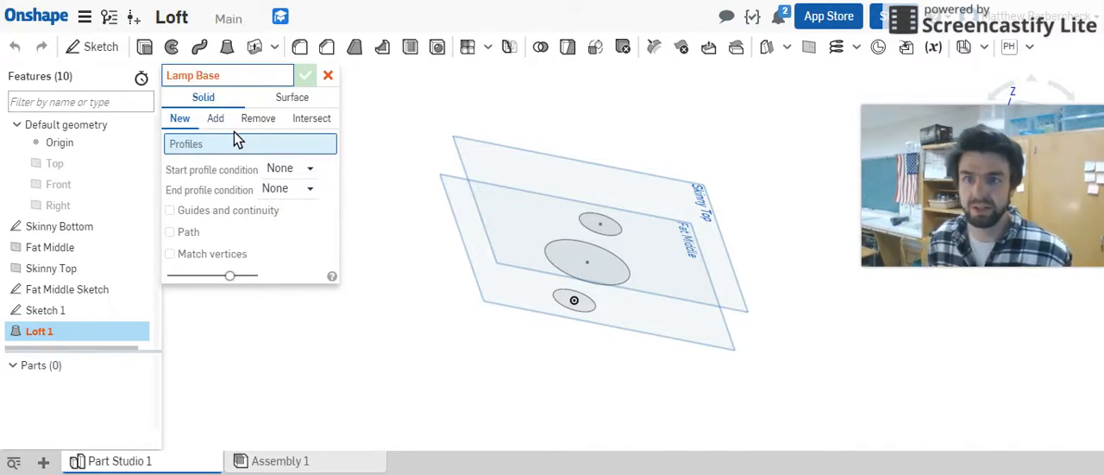
mouse_move(289, 165)
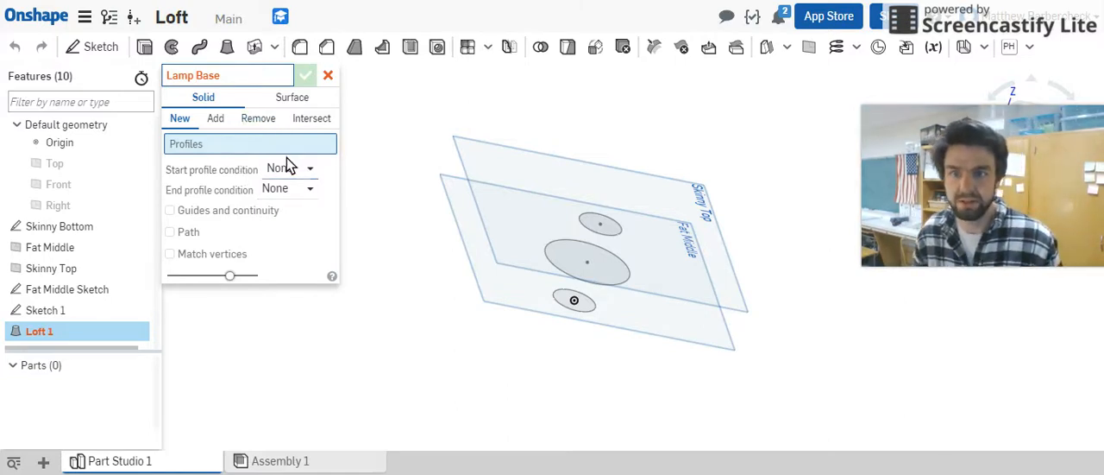
Step: Loft through the bottom, middle and top circles as profiles and confirm the solid
left_click(573, 300)
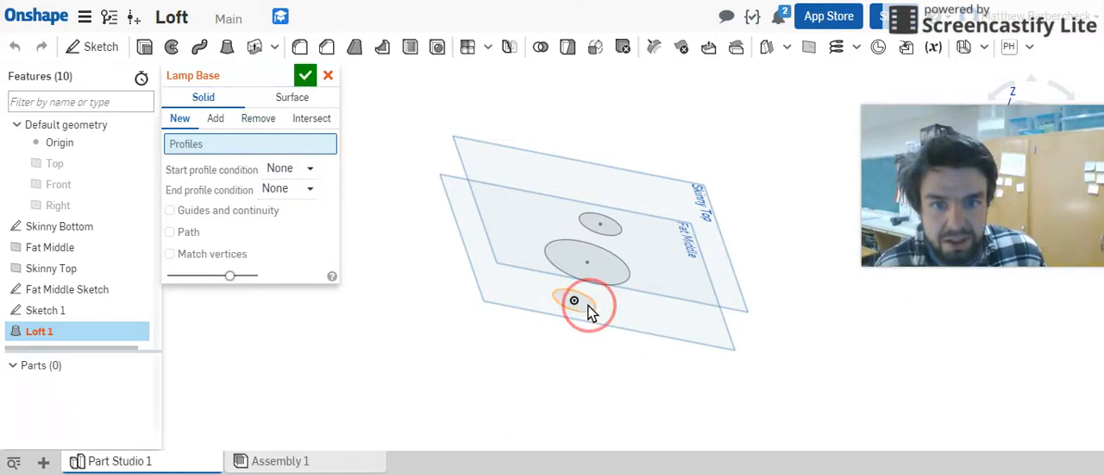
left_click(574, 300)
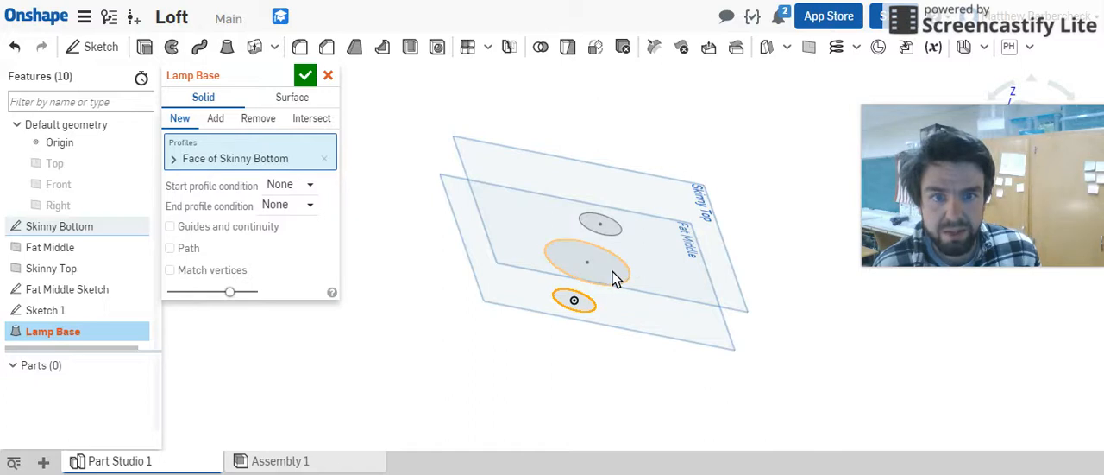
left_click(586, 261)
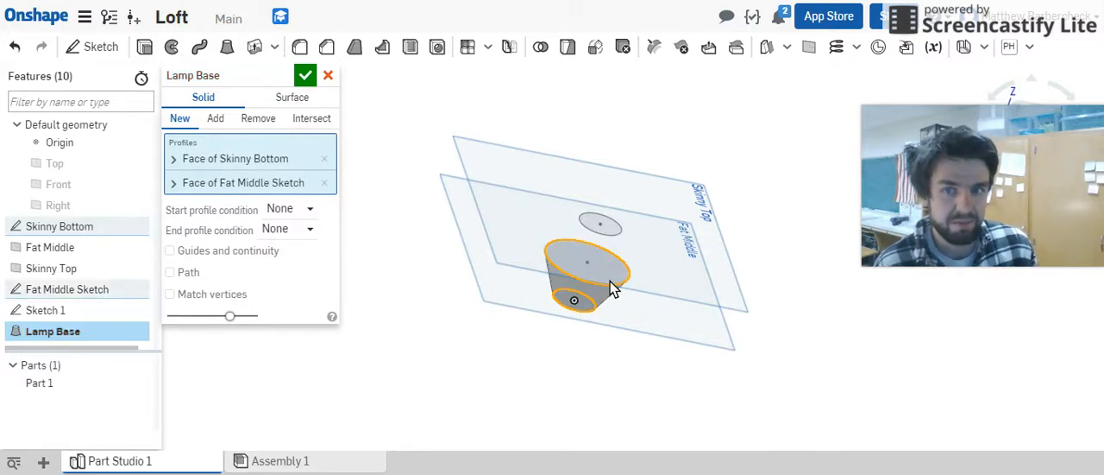
left_click(600, 225)
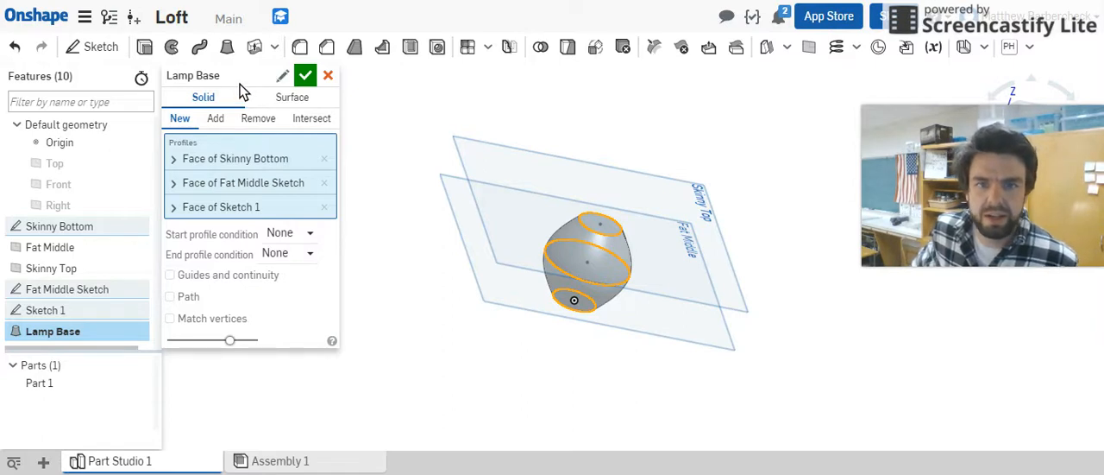
left_click(306, 75)
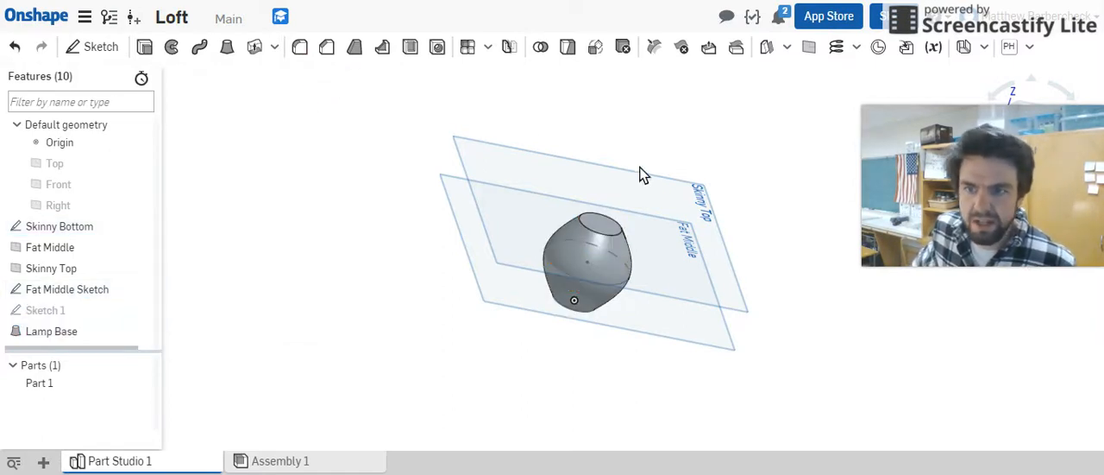
left_click_drag(643, 173, 648, 213)
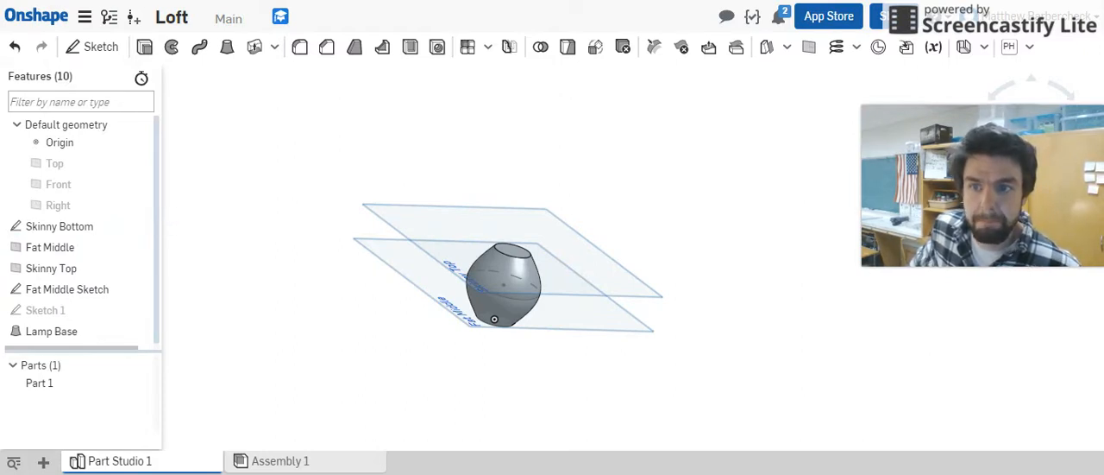
left_click(51, 330)
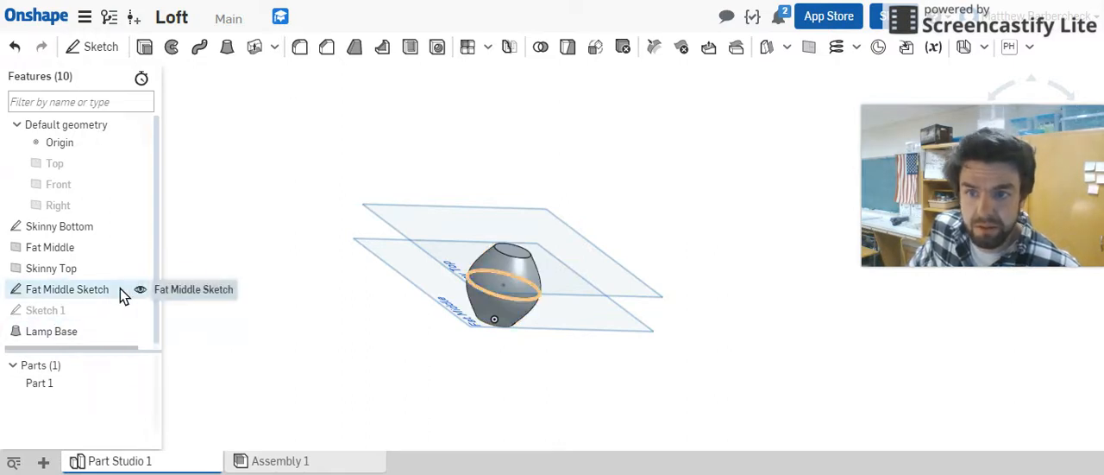
Step: Reopen Fat Middle Sketch to set the middle circle diameter to 3, then exit
double_click(69, 289)
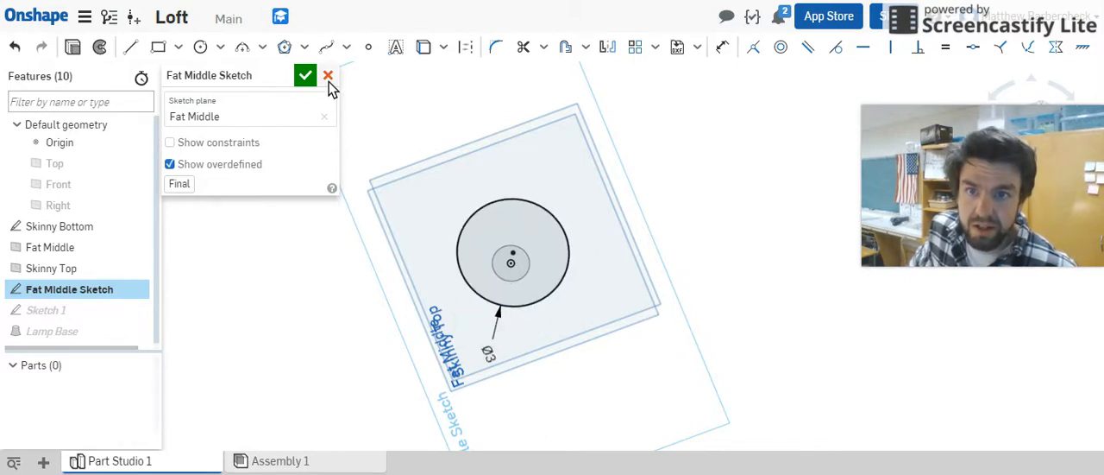
left_click(305, 75)
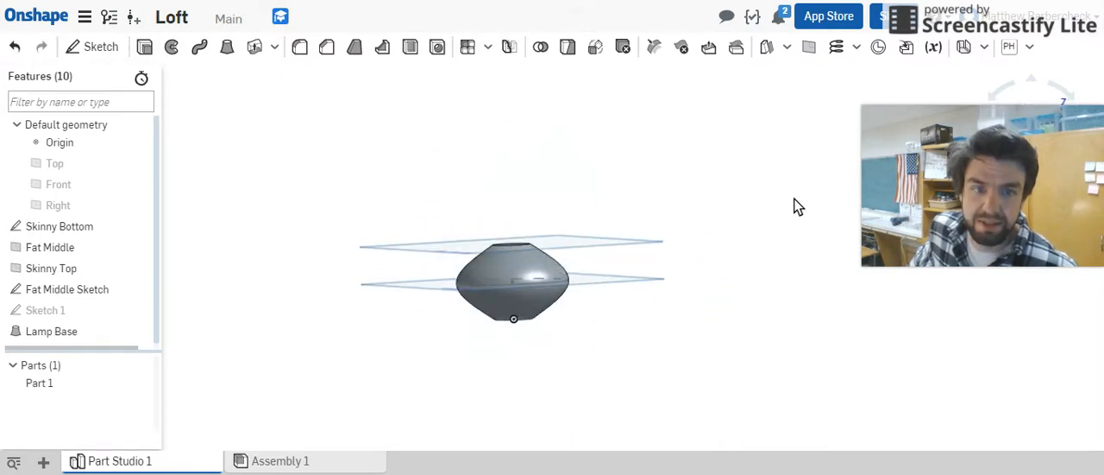
mouse_move(771, 155)
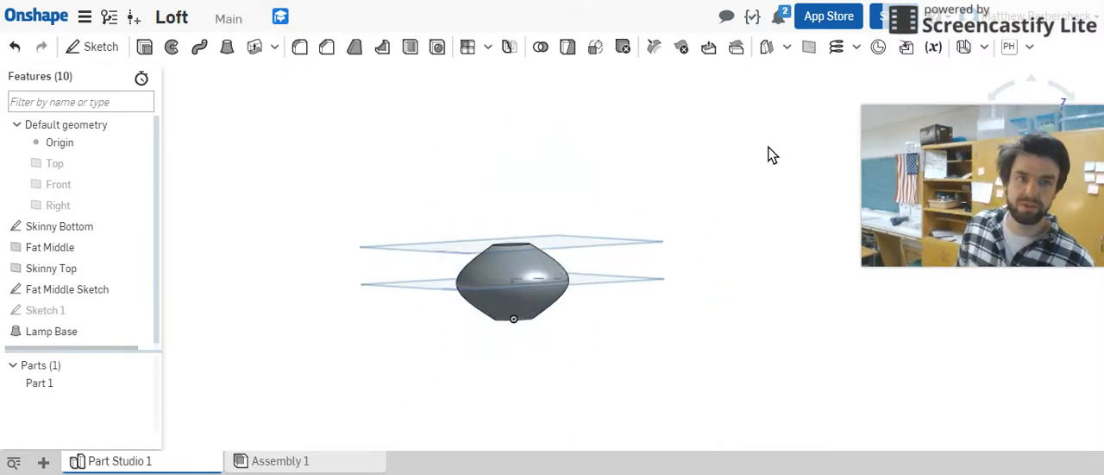